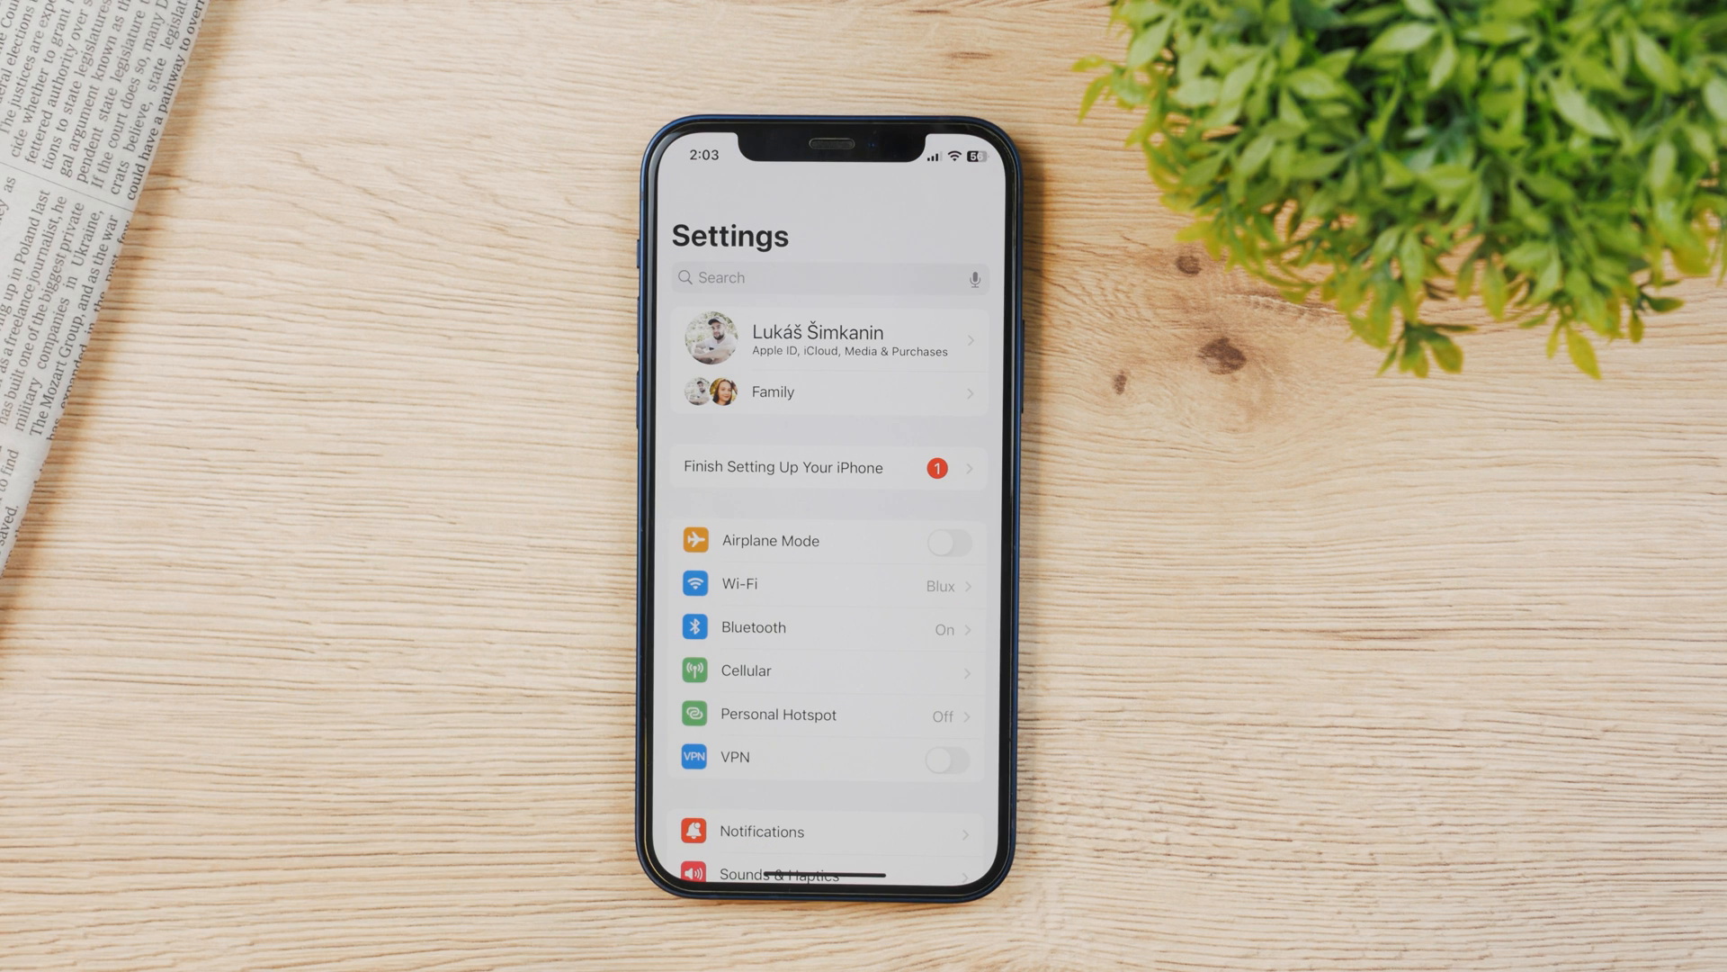
Scroll the Settings list down to reach Sounds & Haptics.
scroll(down, 3)
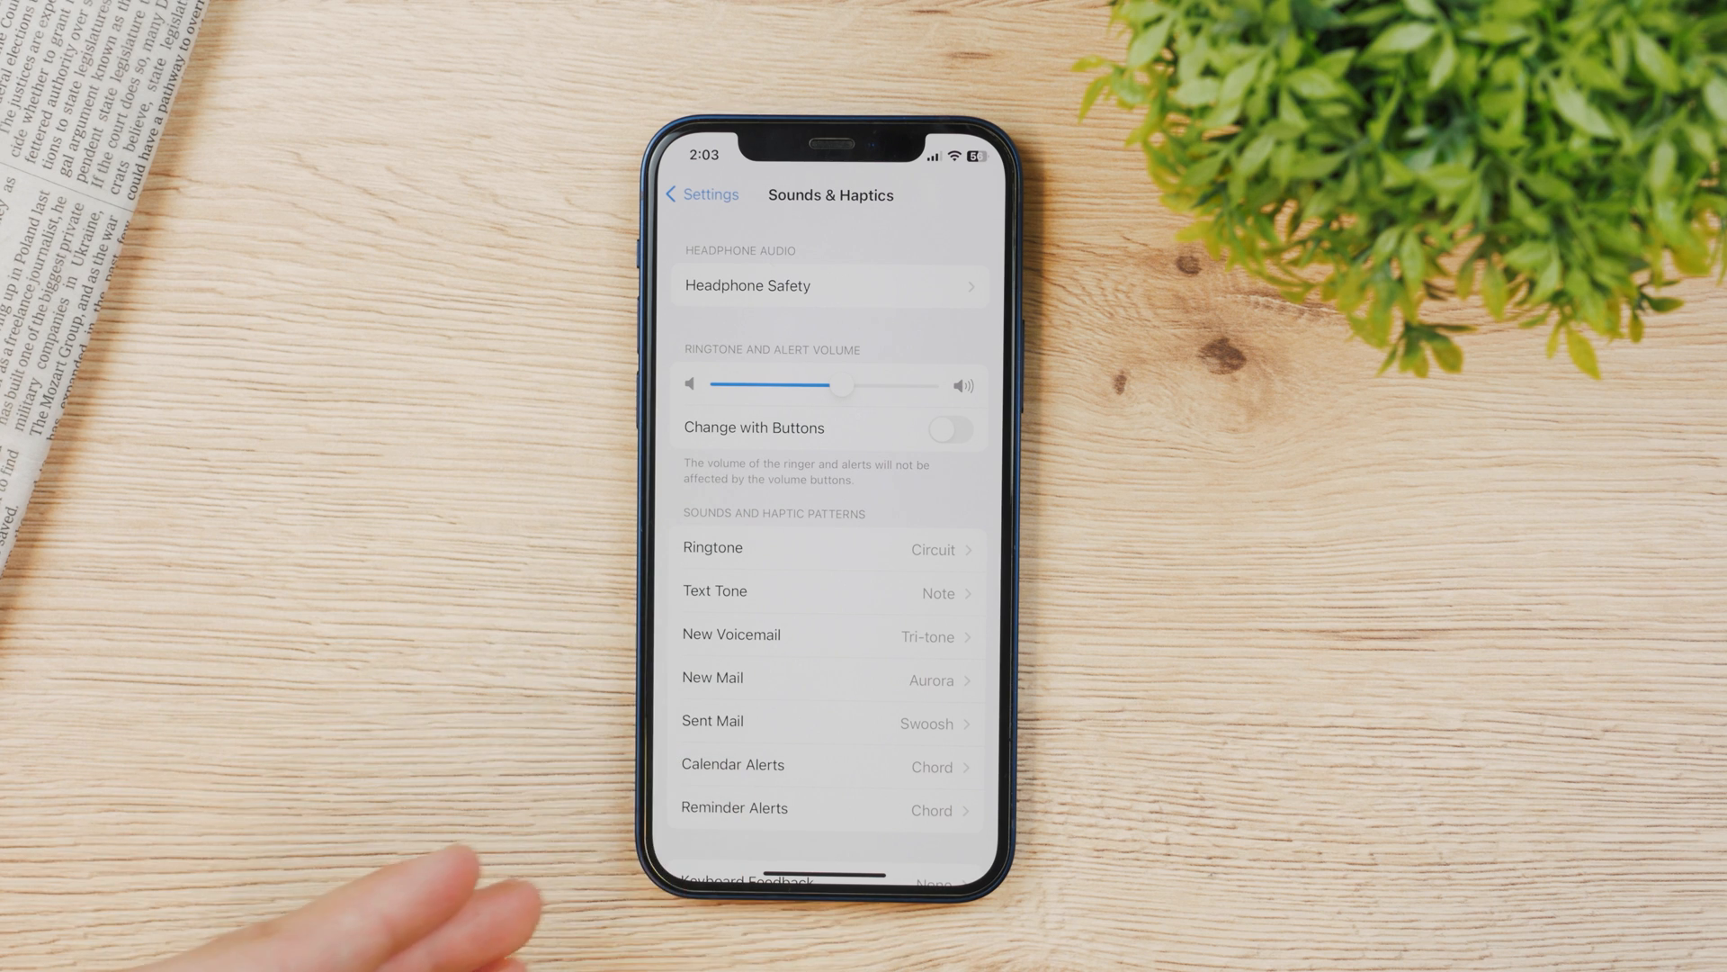
mouse_move(385, 893)
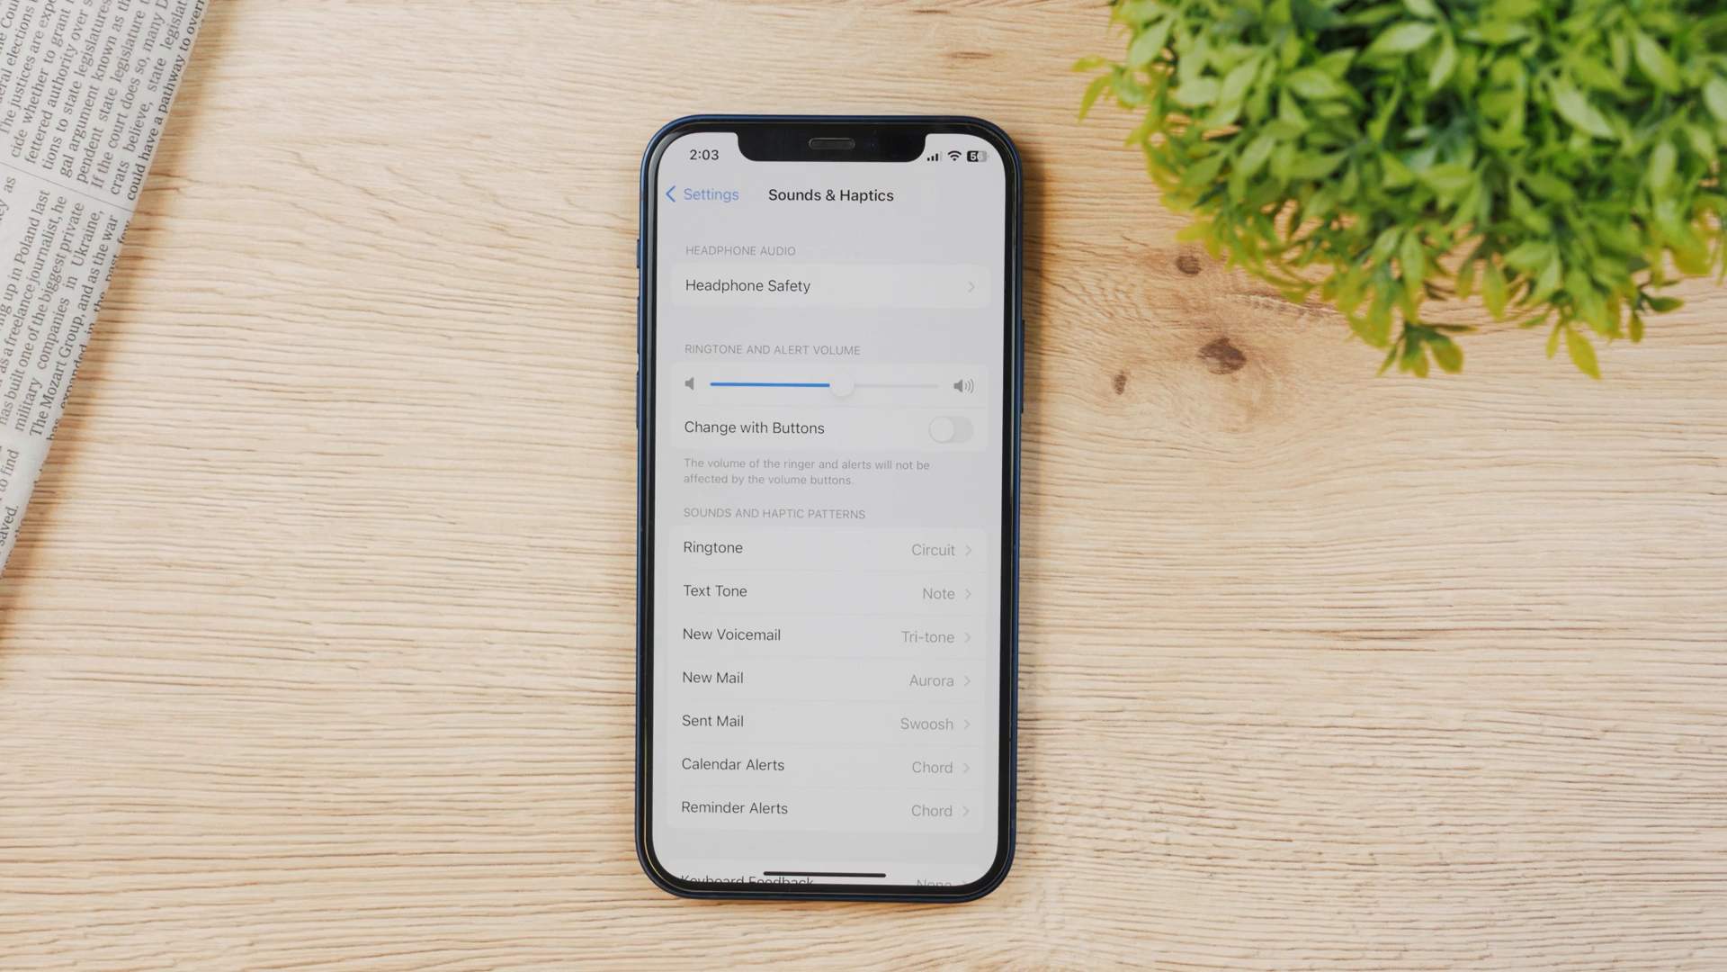
Go back to the main Settings list and enter the Notifications page's per-app list.
click(702, 195)
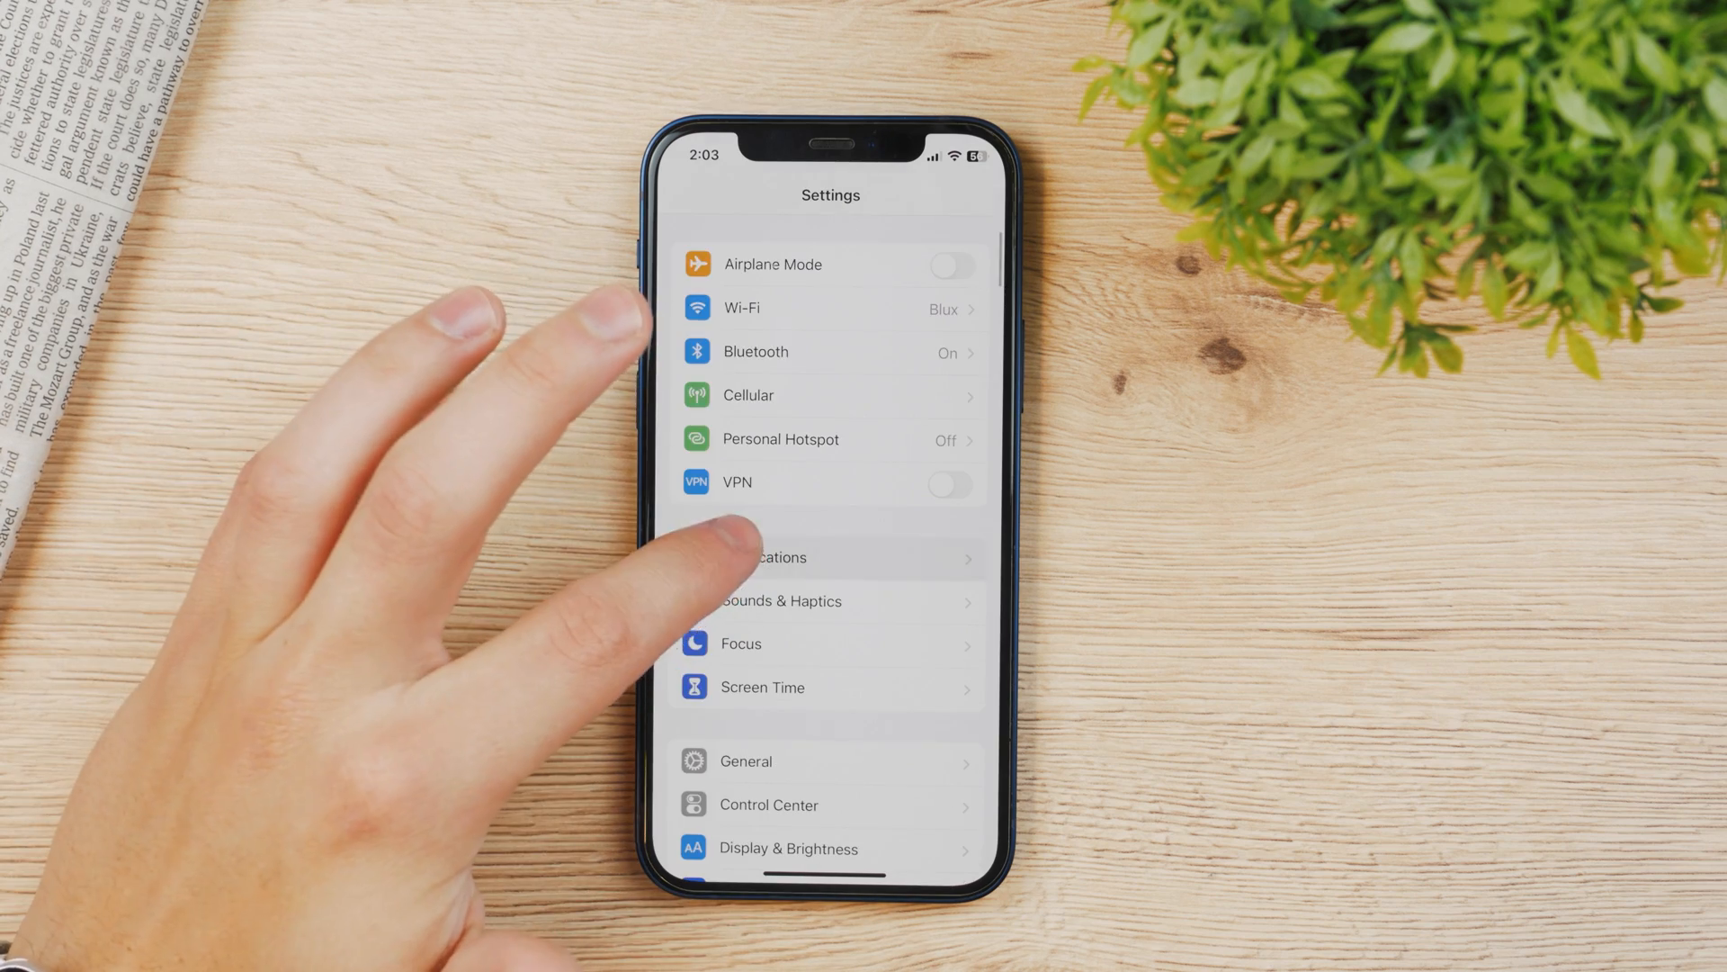
click(772, 558)
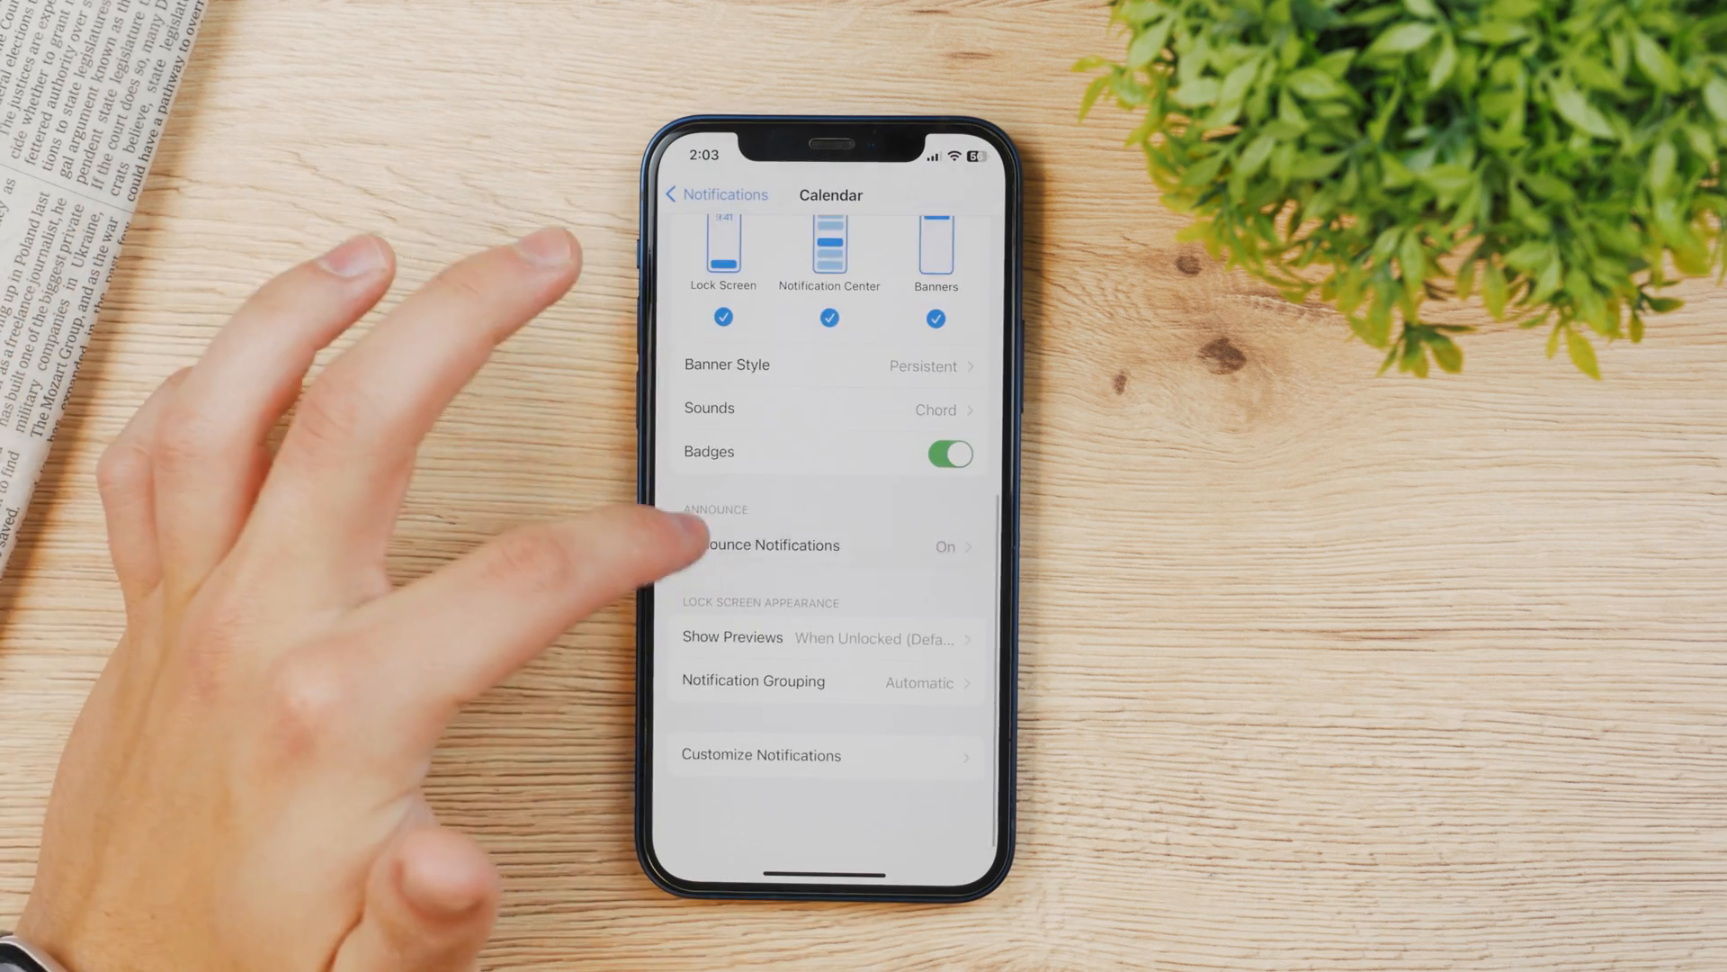
scroll(down, 3)
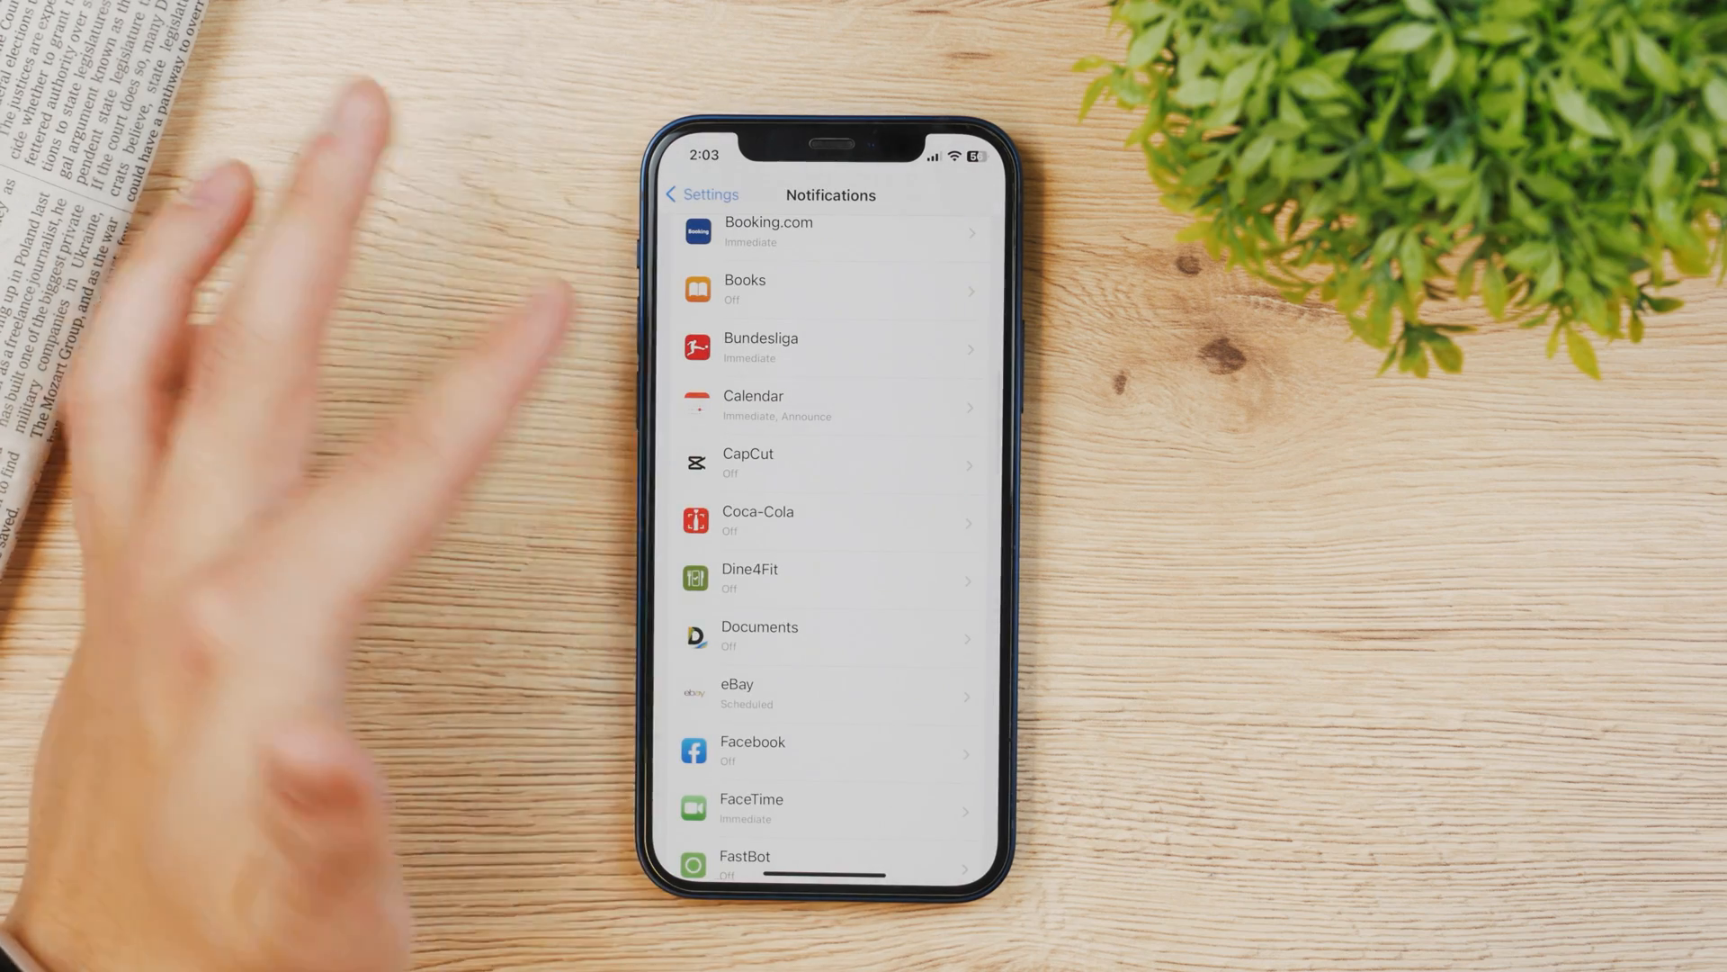
Check the Documents app's notification settings, then back out and leave Settings for the home screen.
click(830, 636)
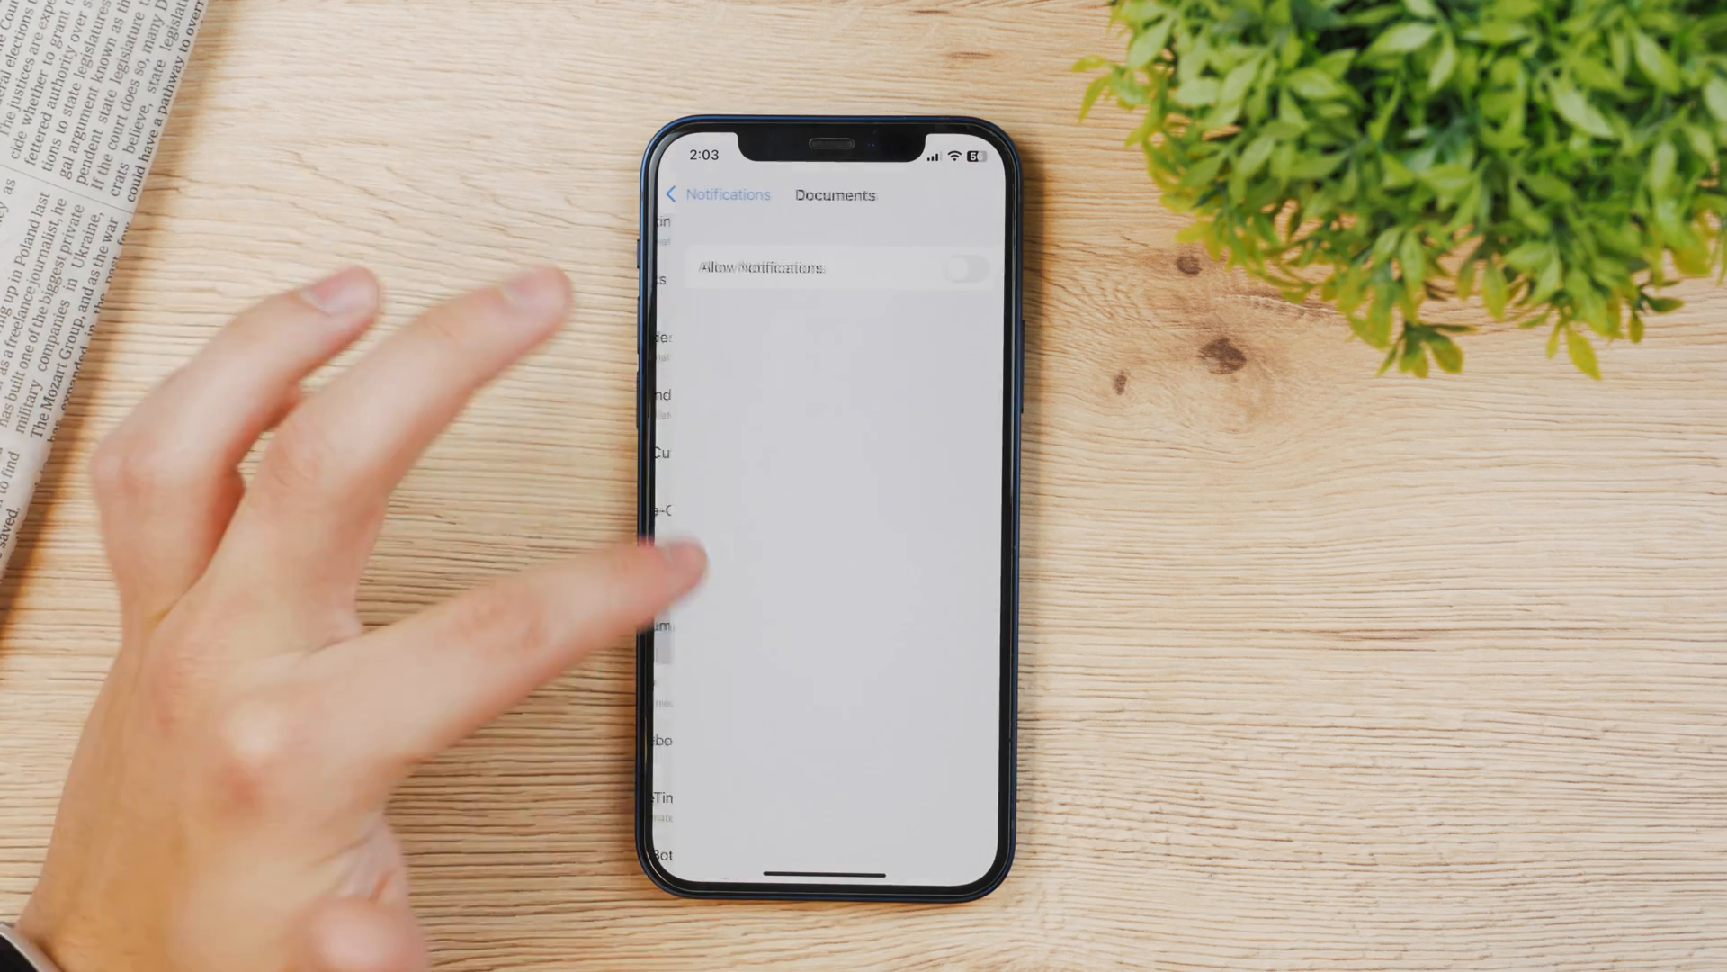
click(715, 194)
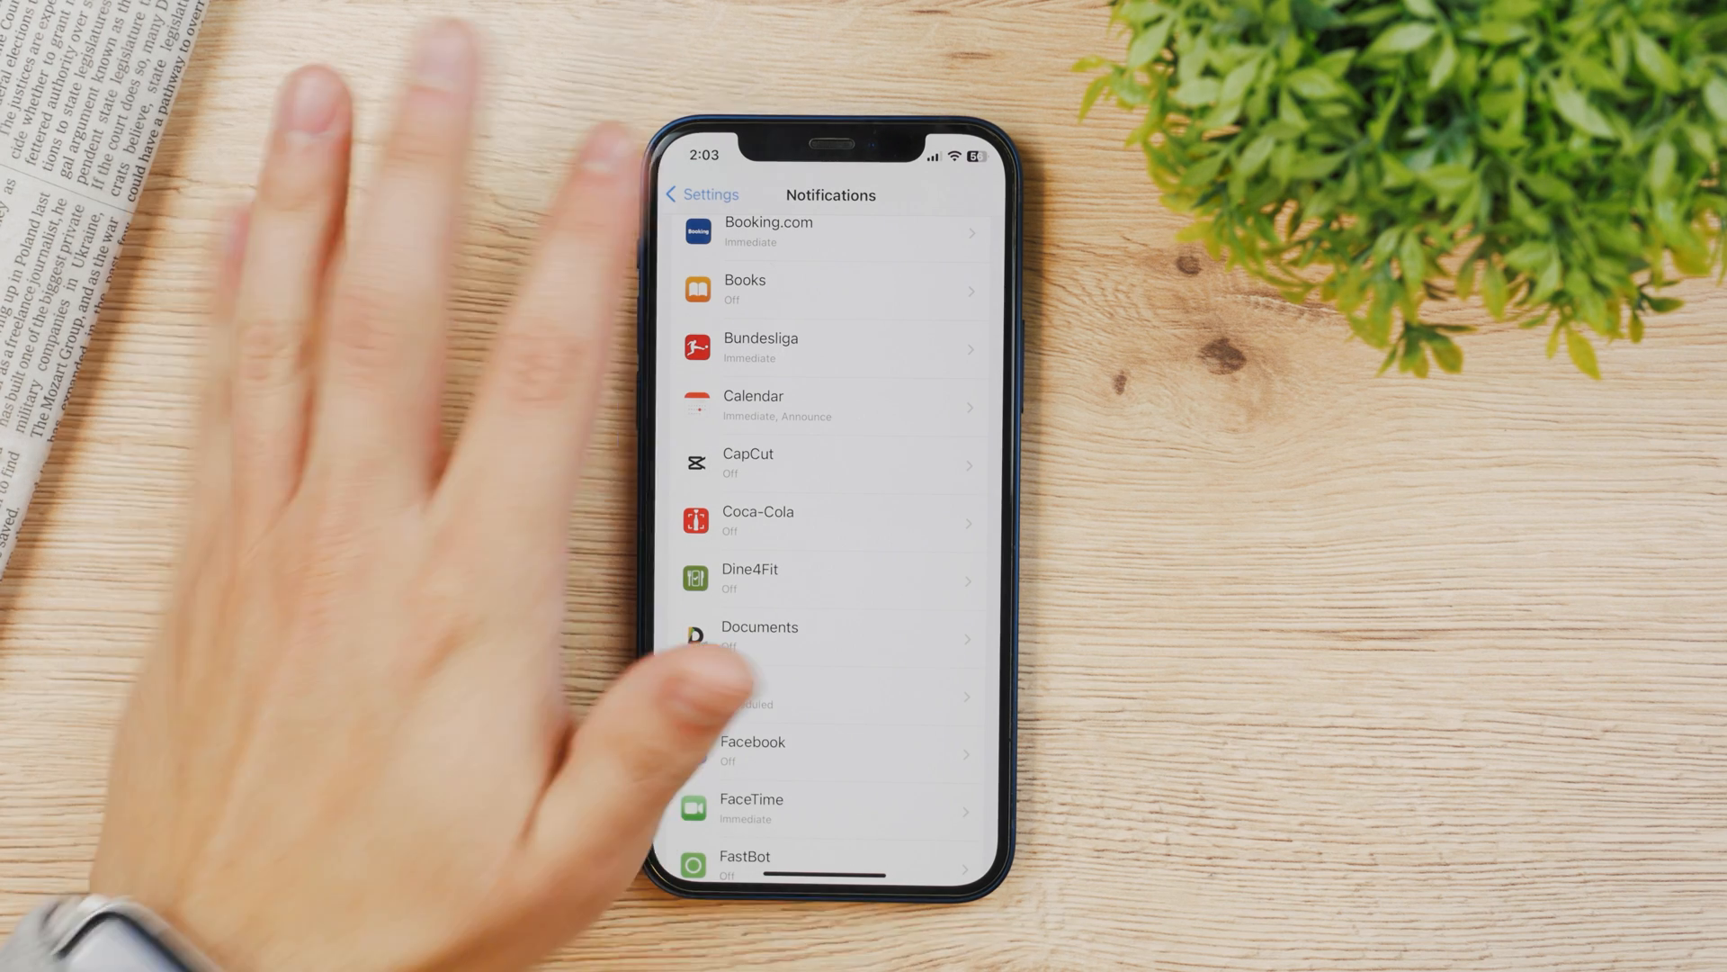
click(700, 194)
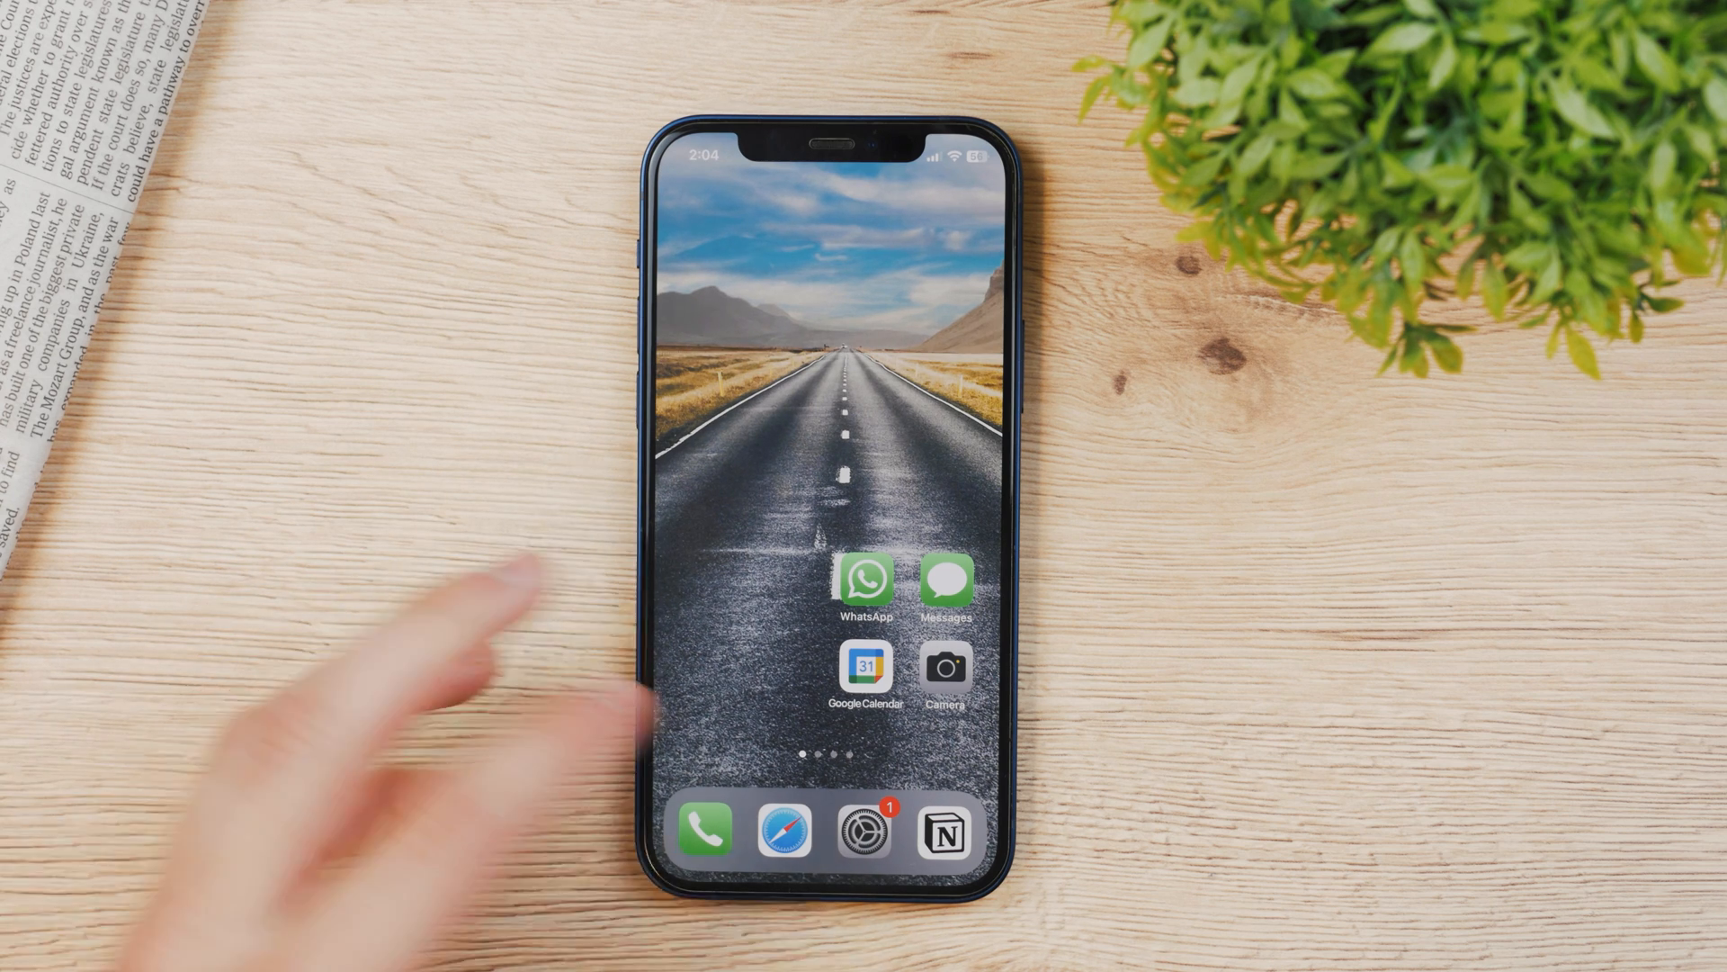
Launch WhatsApp from the home screen and reach its Settings.
click(865, 831)
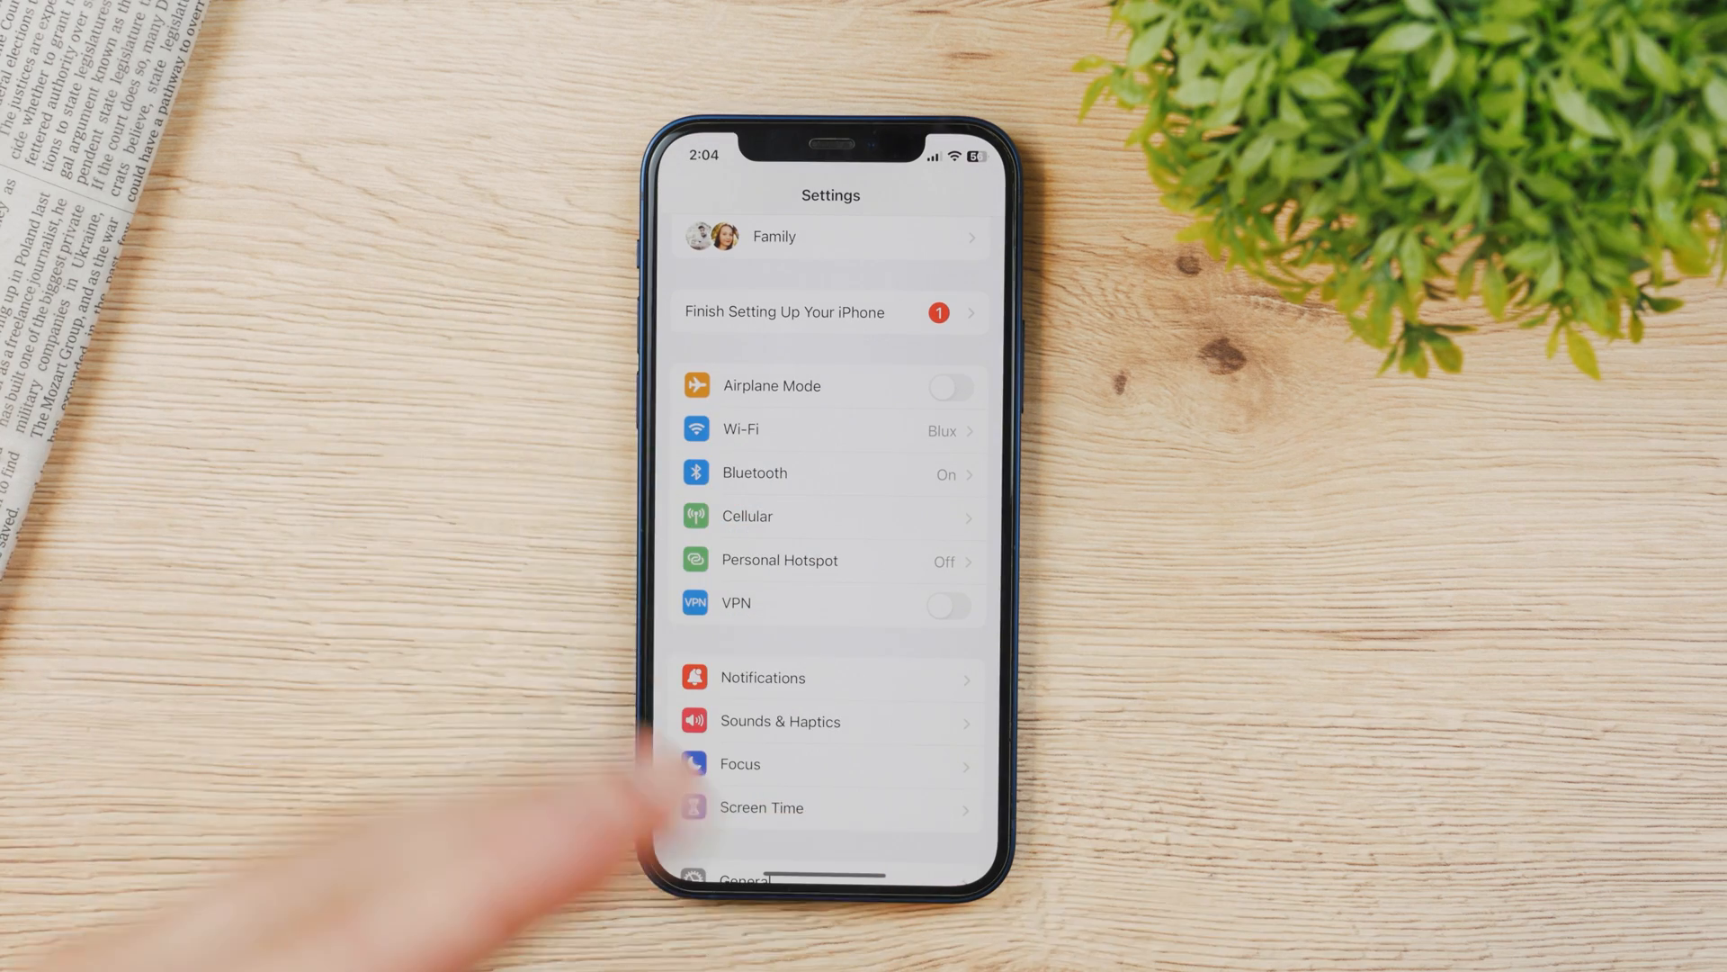
scroll(down, 3)
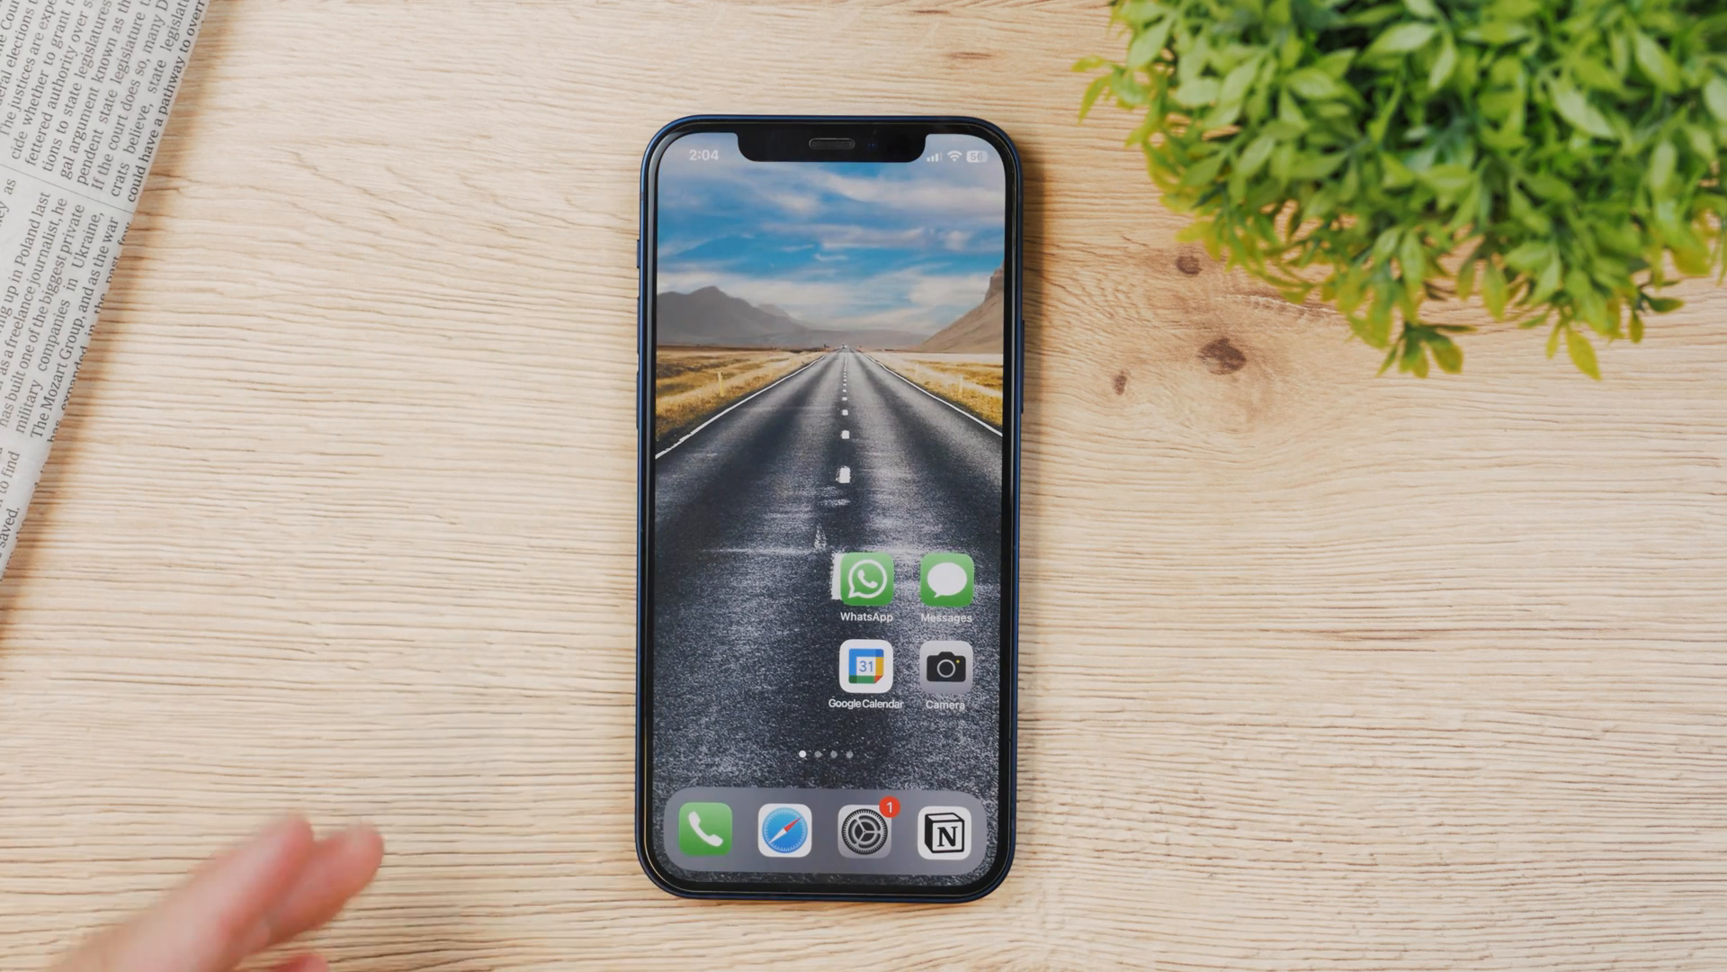
click(866, 585)
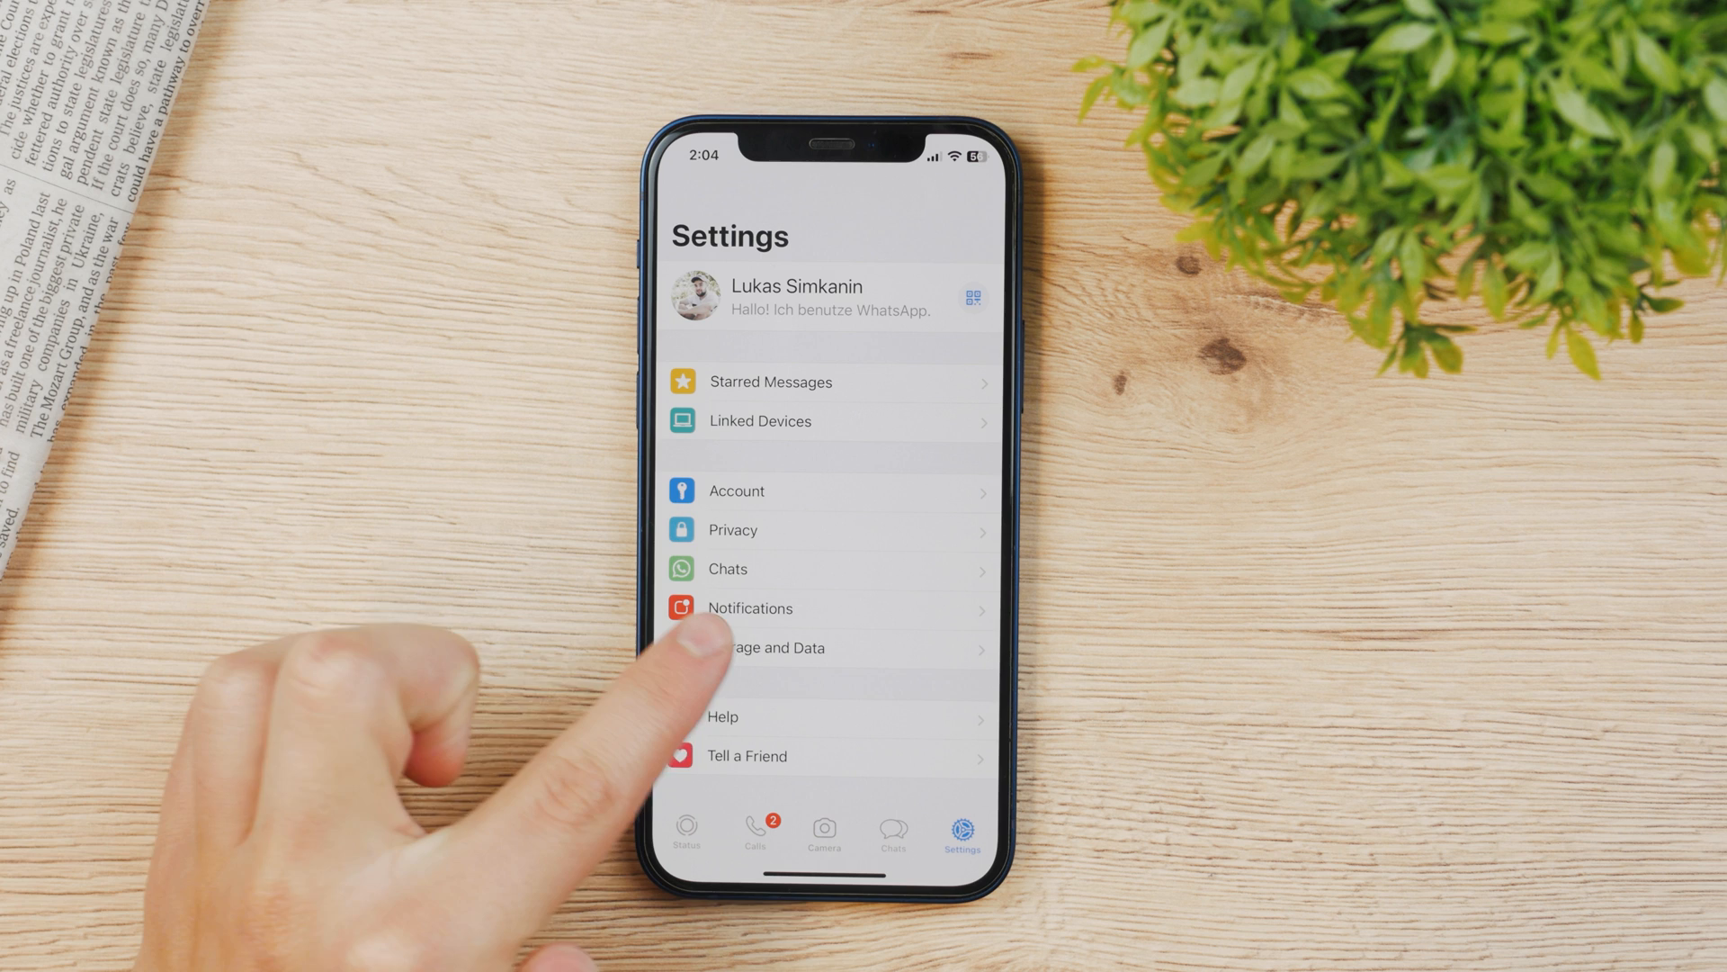
In WhatsApp Settings, enter Notifications and browse the message Sound tone list.
click(749, 608)
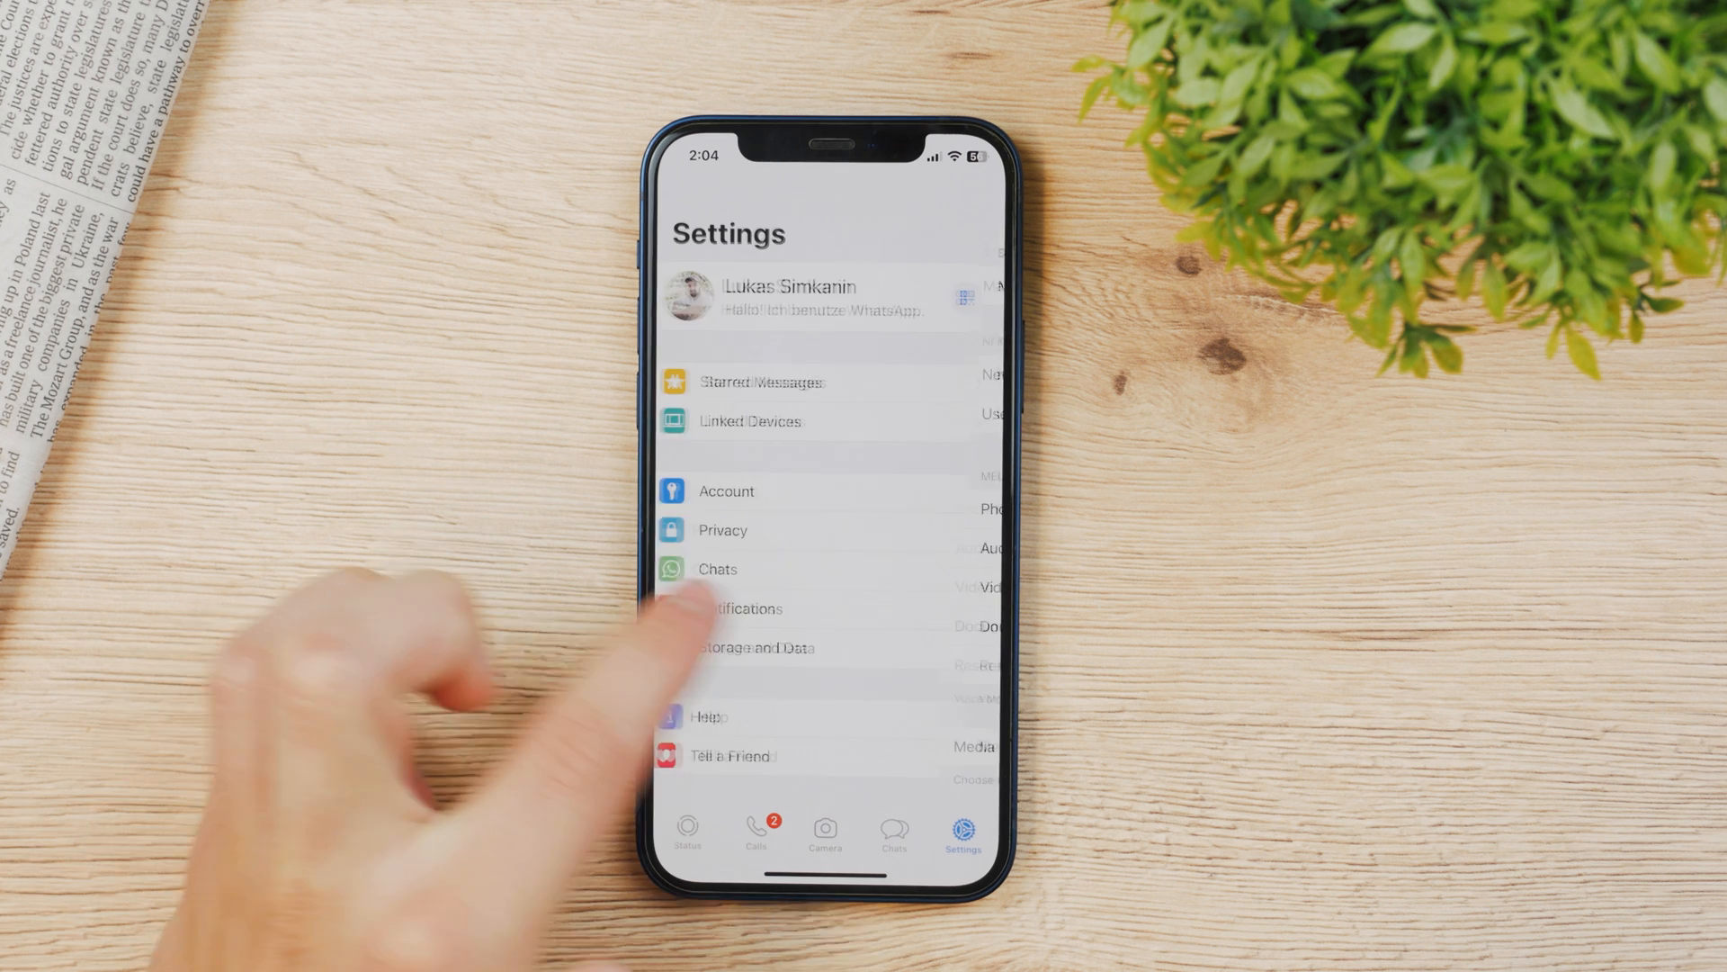
click(736, 609)
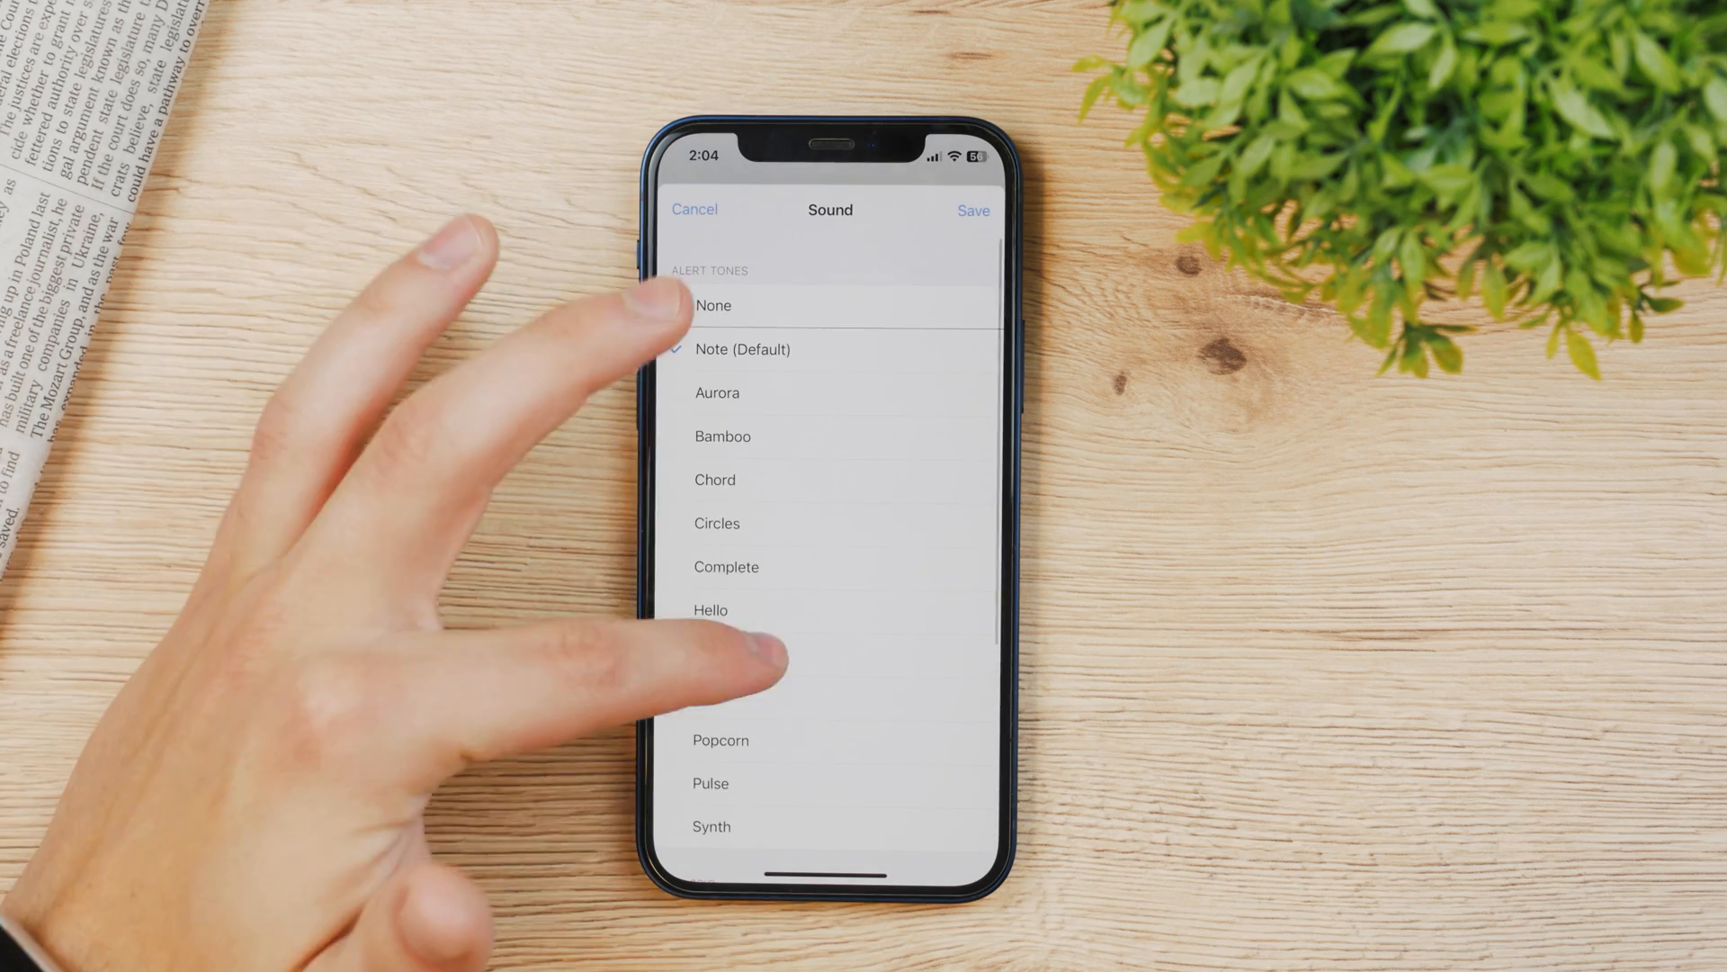
scroll(up, 3)
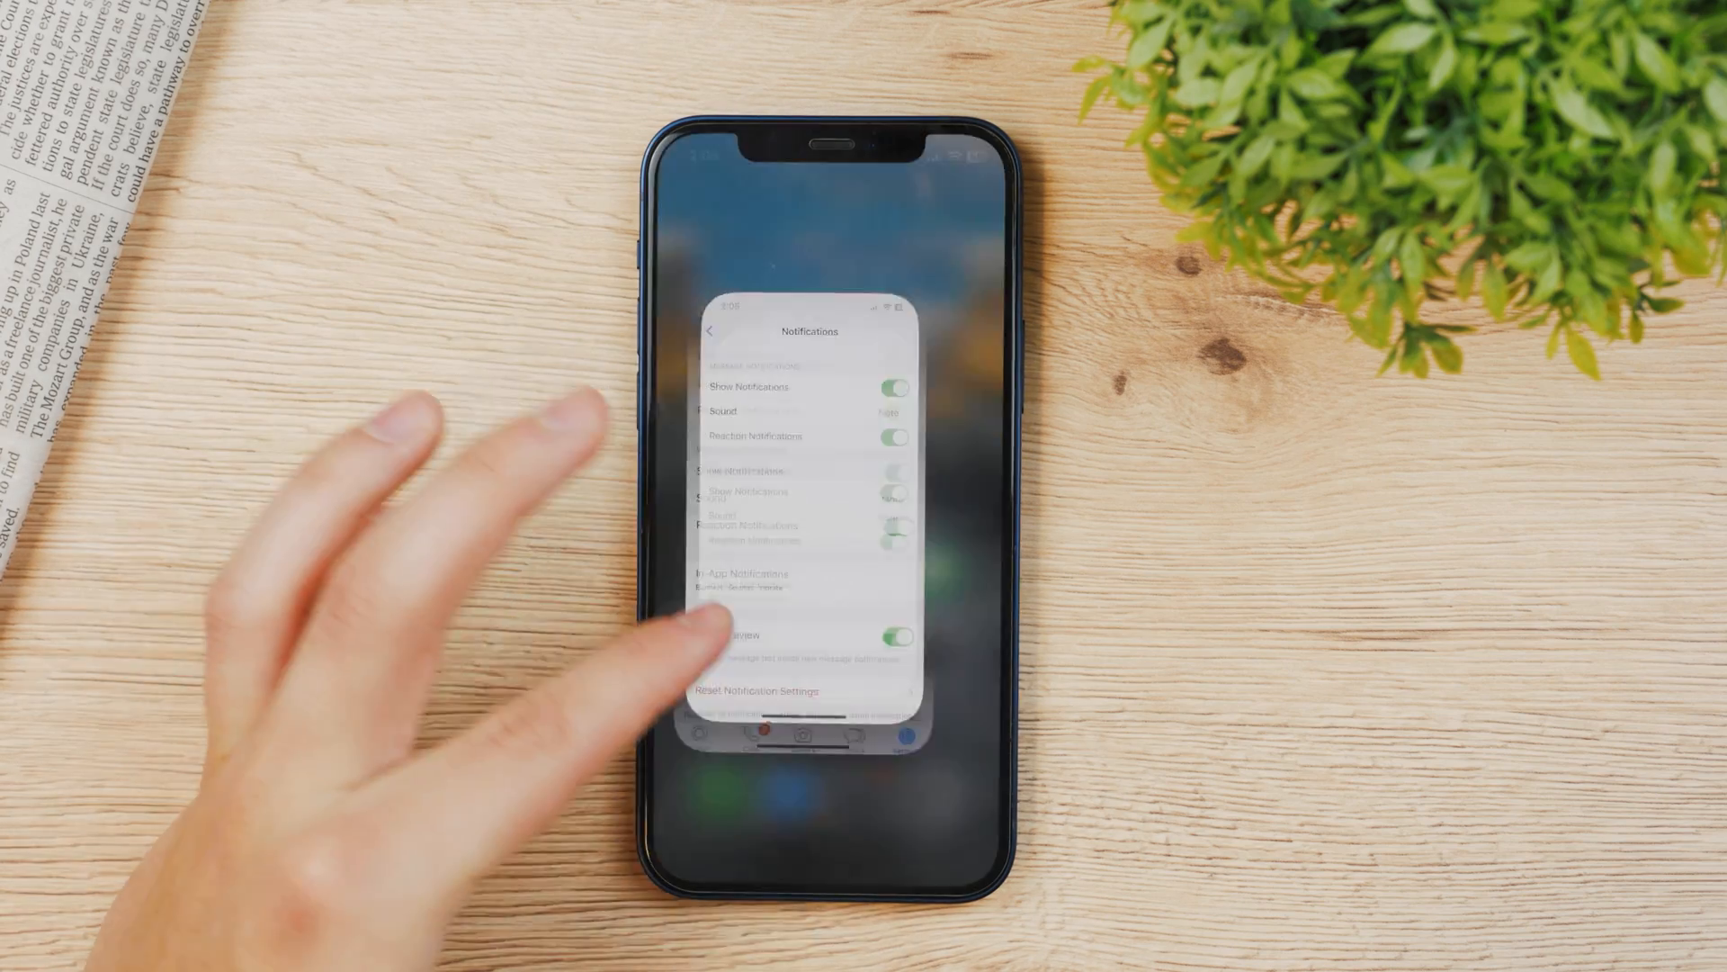
Switch to iOS Settings, check WhatsApp's notification page shows only a Sounds switch, then start a Spotlight search.
click(717, 331)
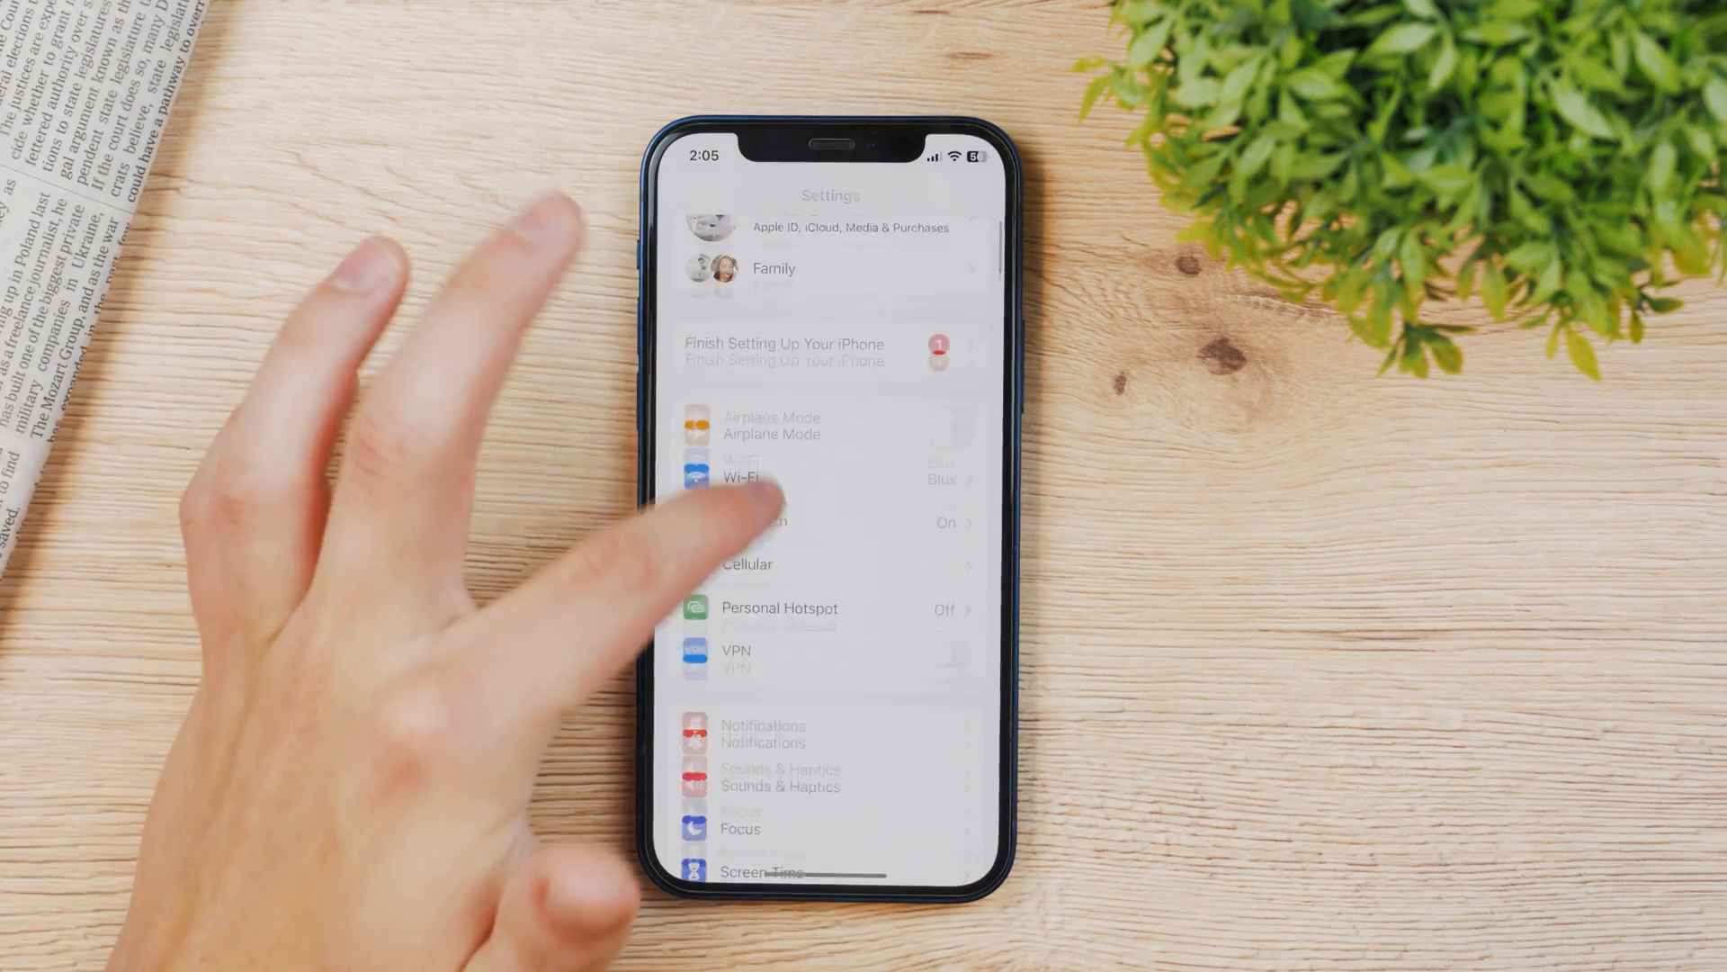
click(763, 733)
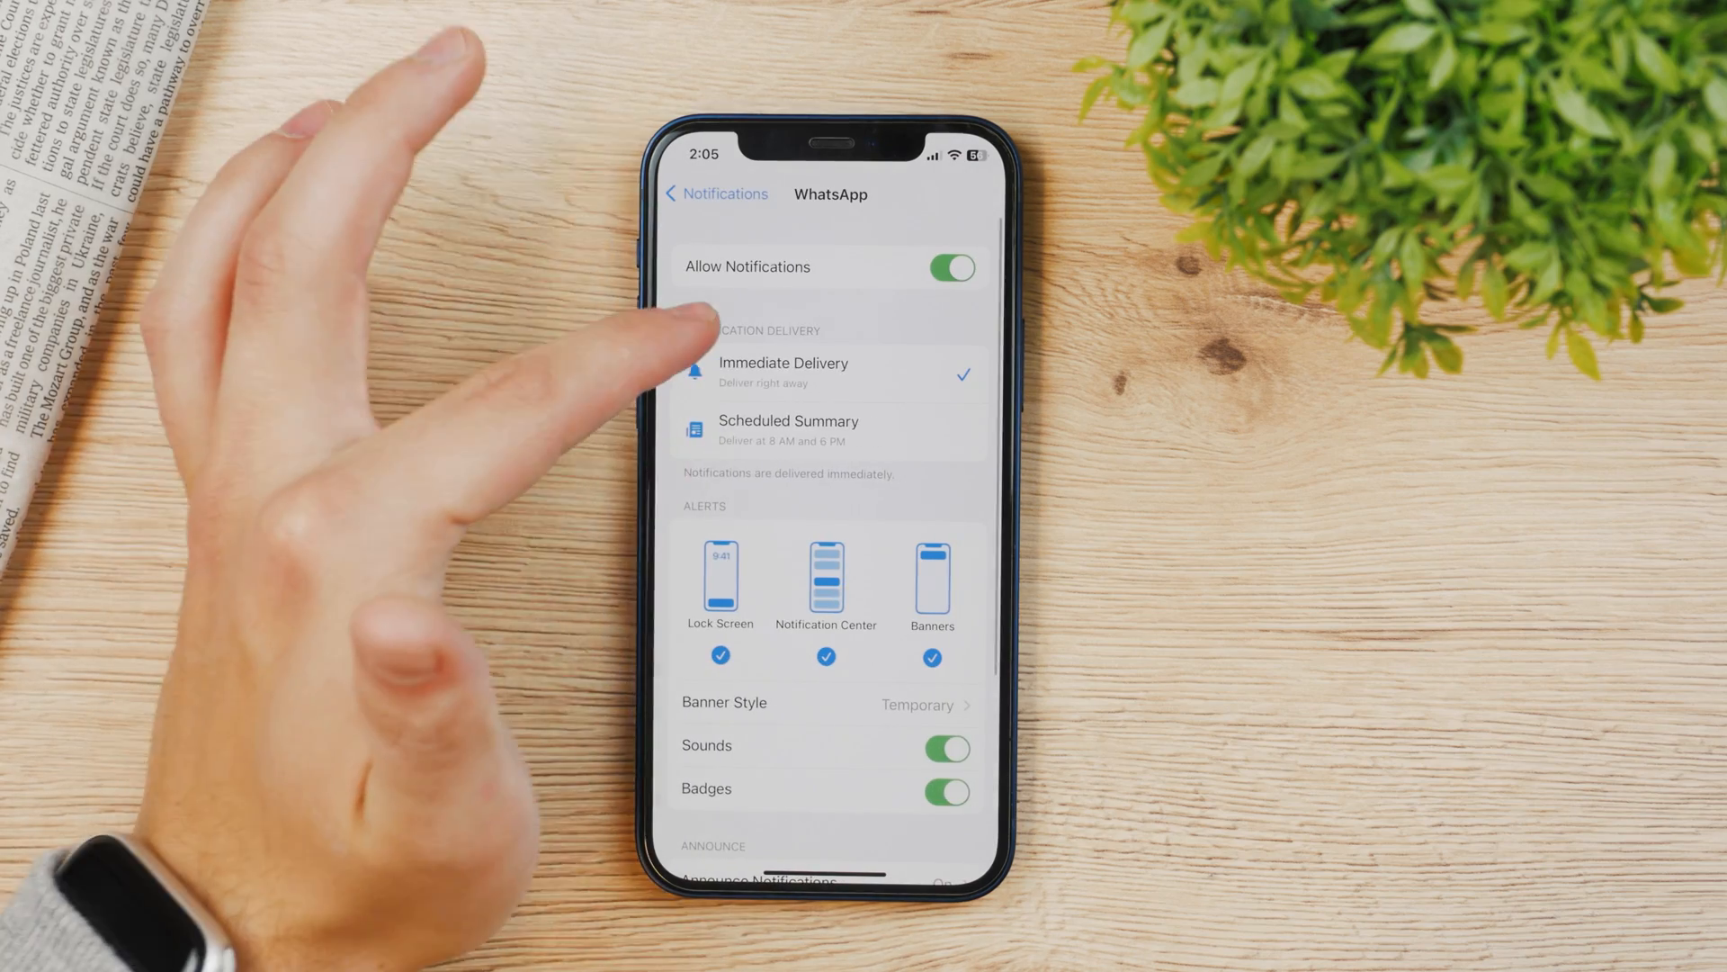
scroll(down, 3)
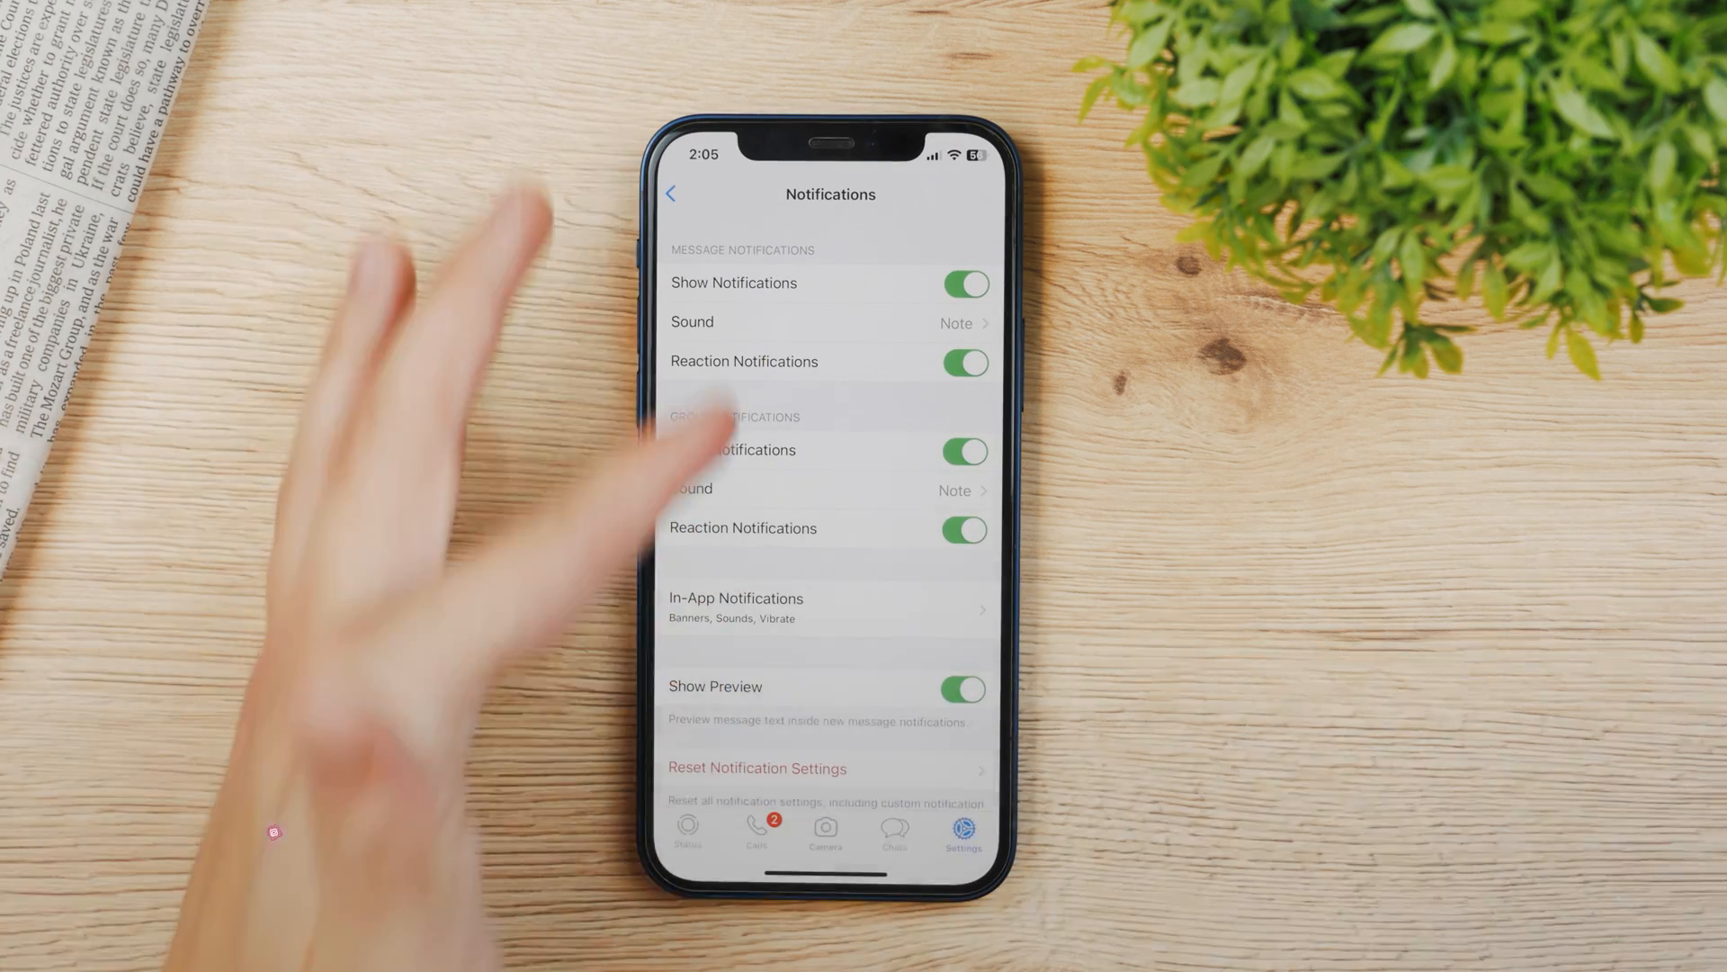
click(671, 195)
text(m)
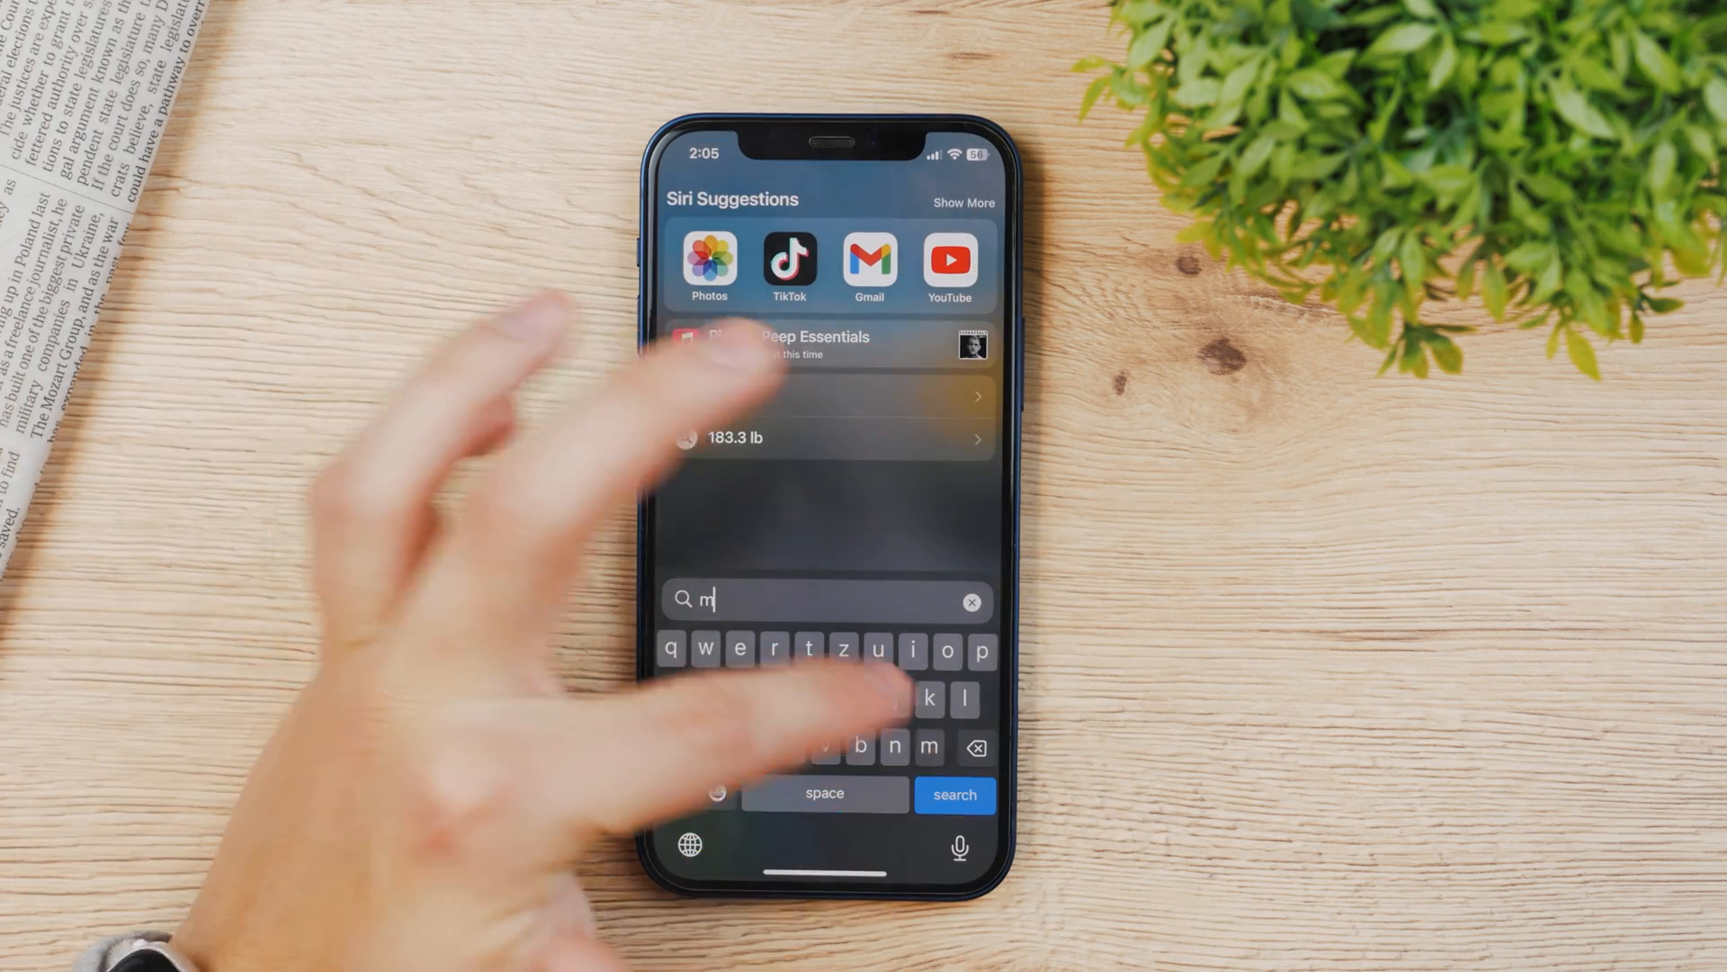
Search for 'Messenger', launch it and reach its settings menu.
text(essenger)
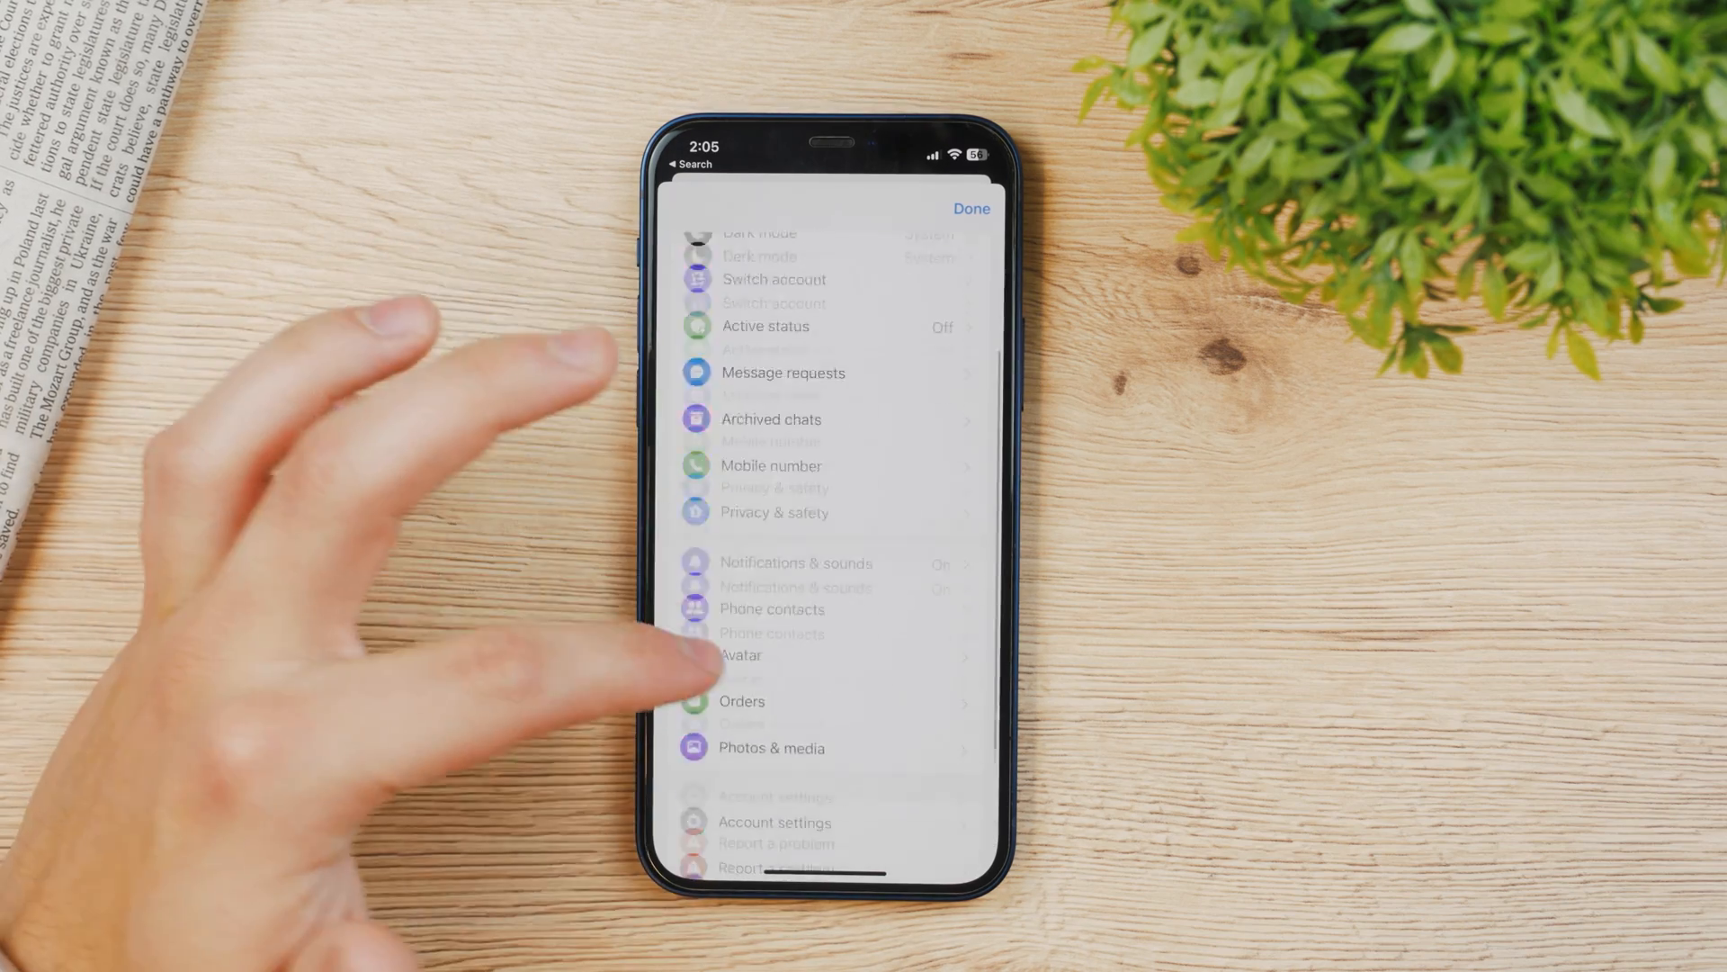
scroll(down, 3)
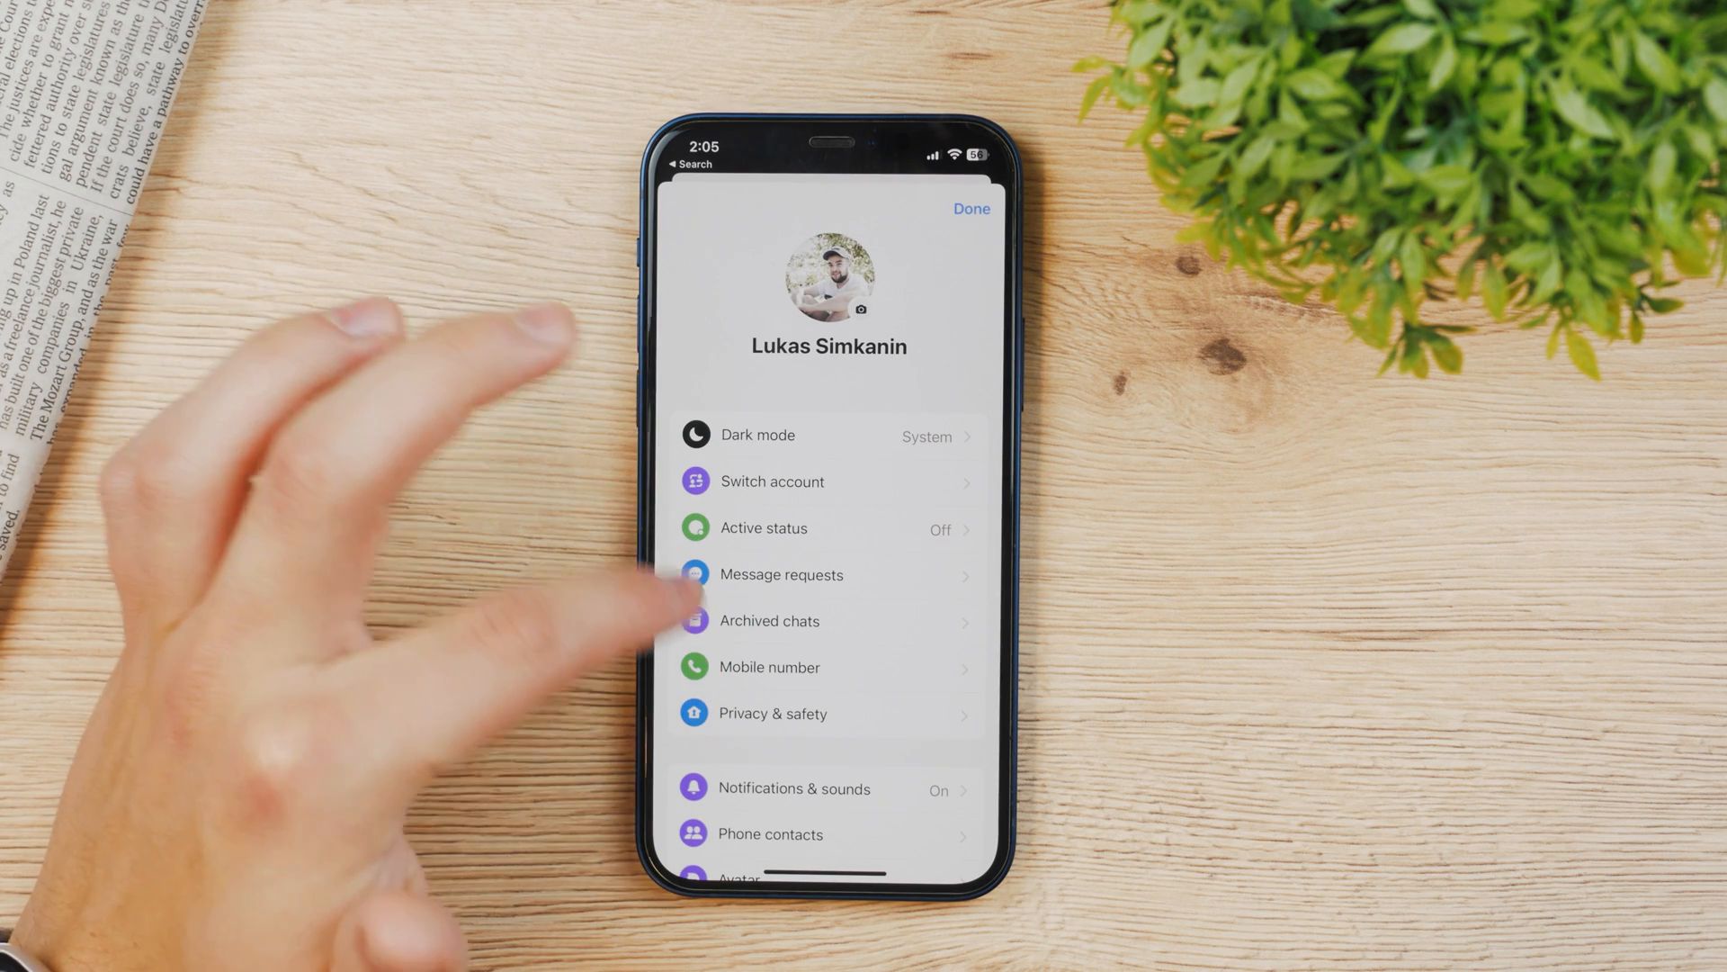
scroll(down, 3)
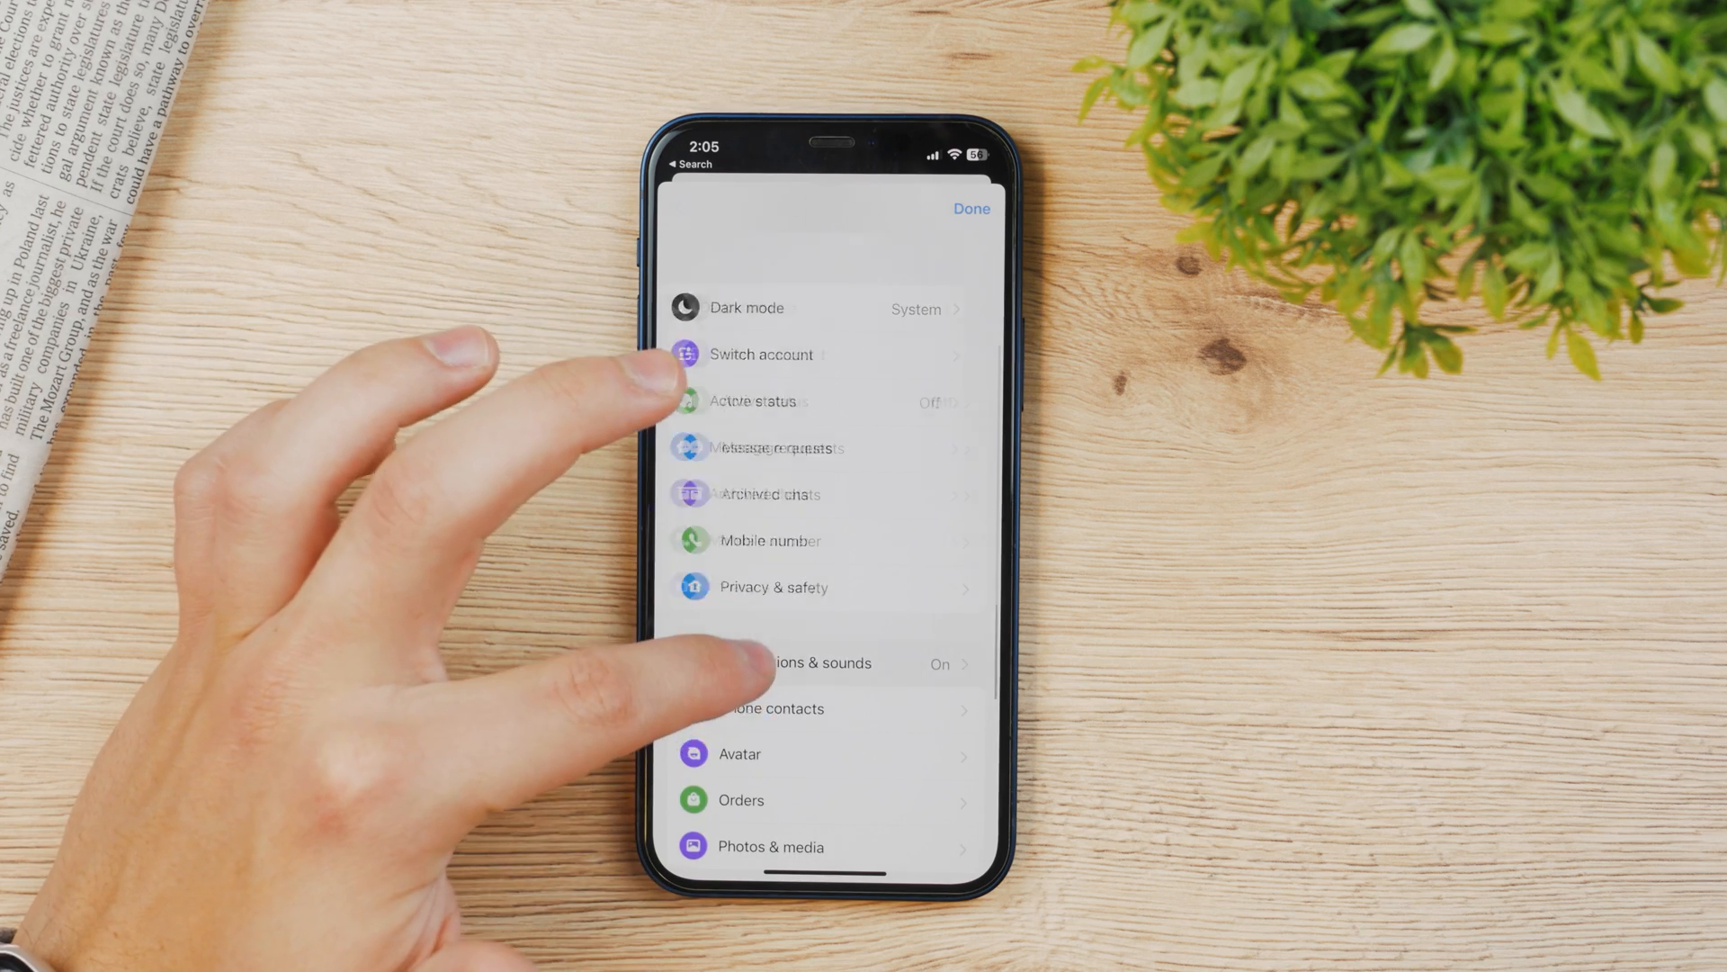
In Notifications & sounds, change the message Tone from Pop Ding to Percolate.
click(815, 662)
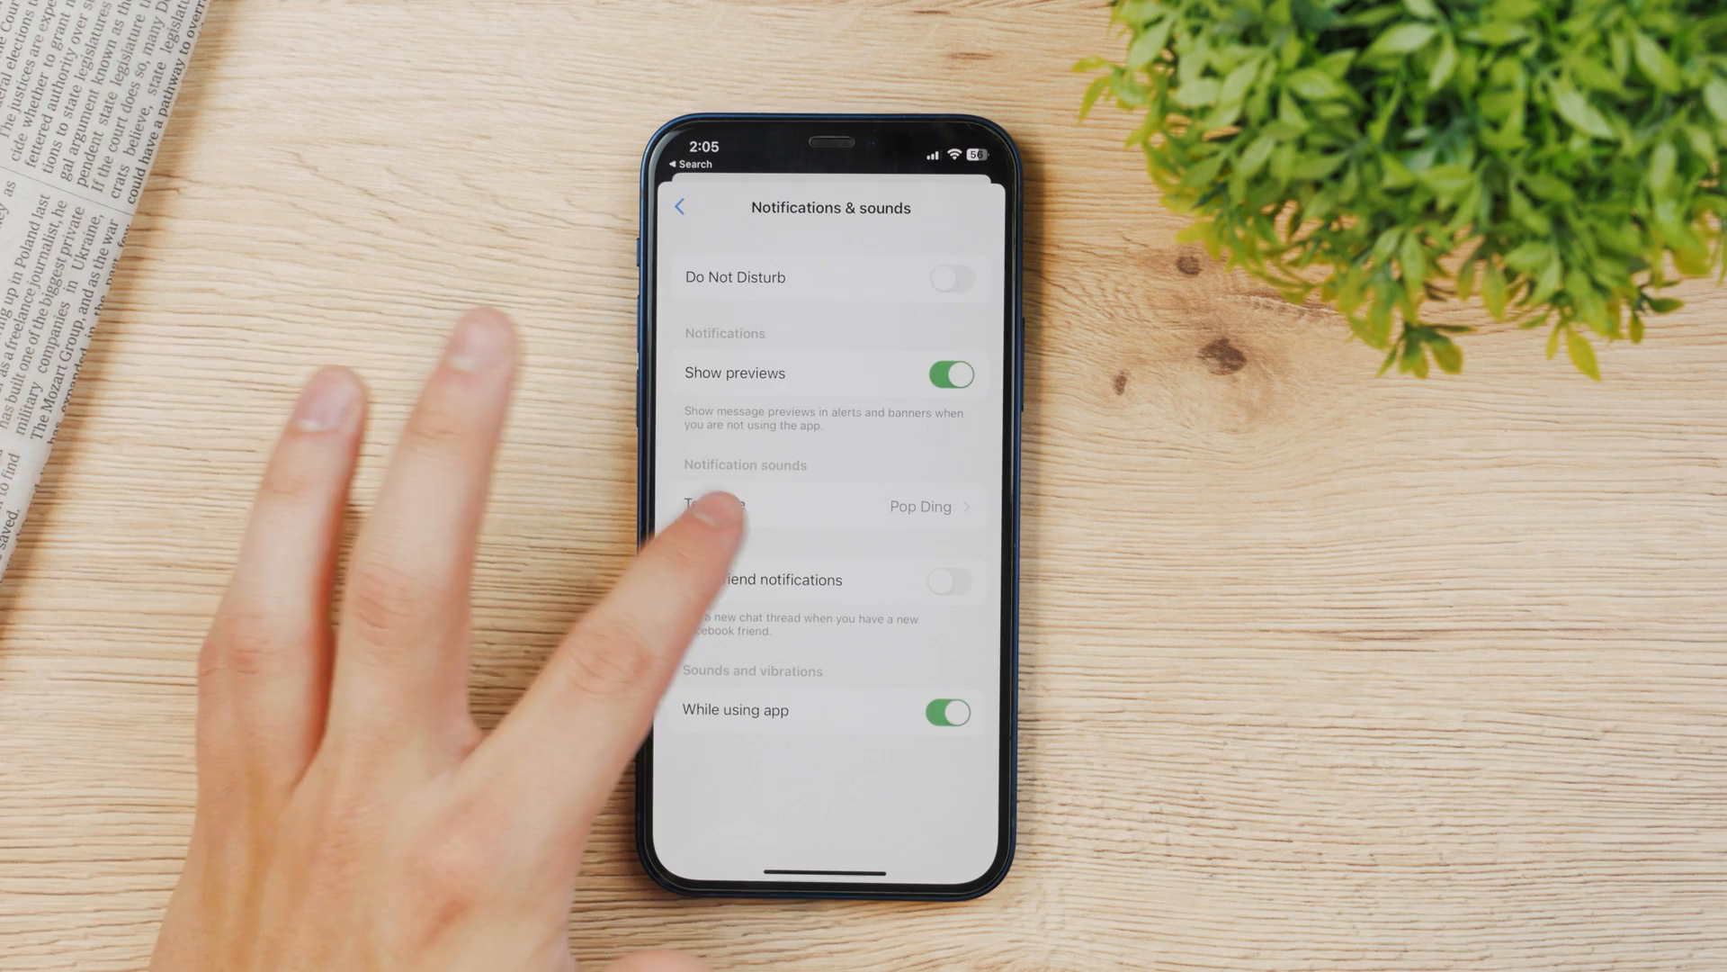
click(825, 507)
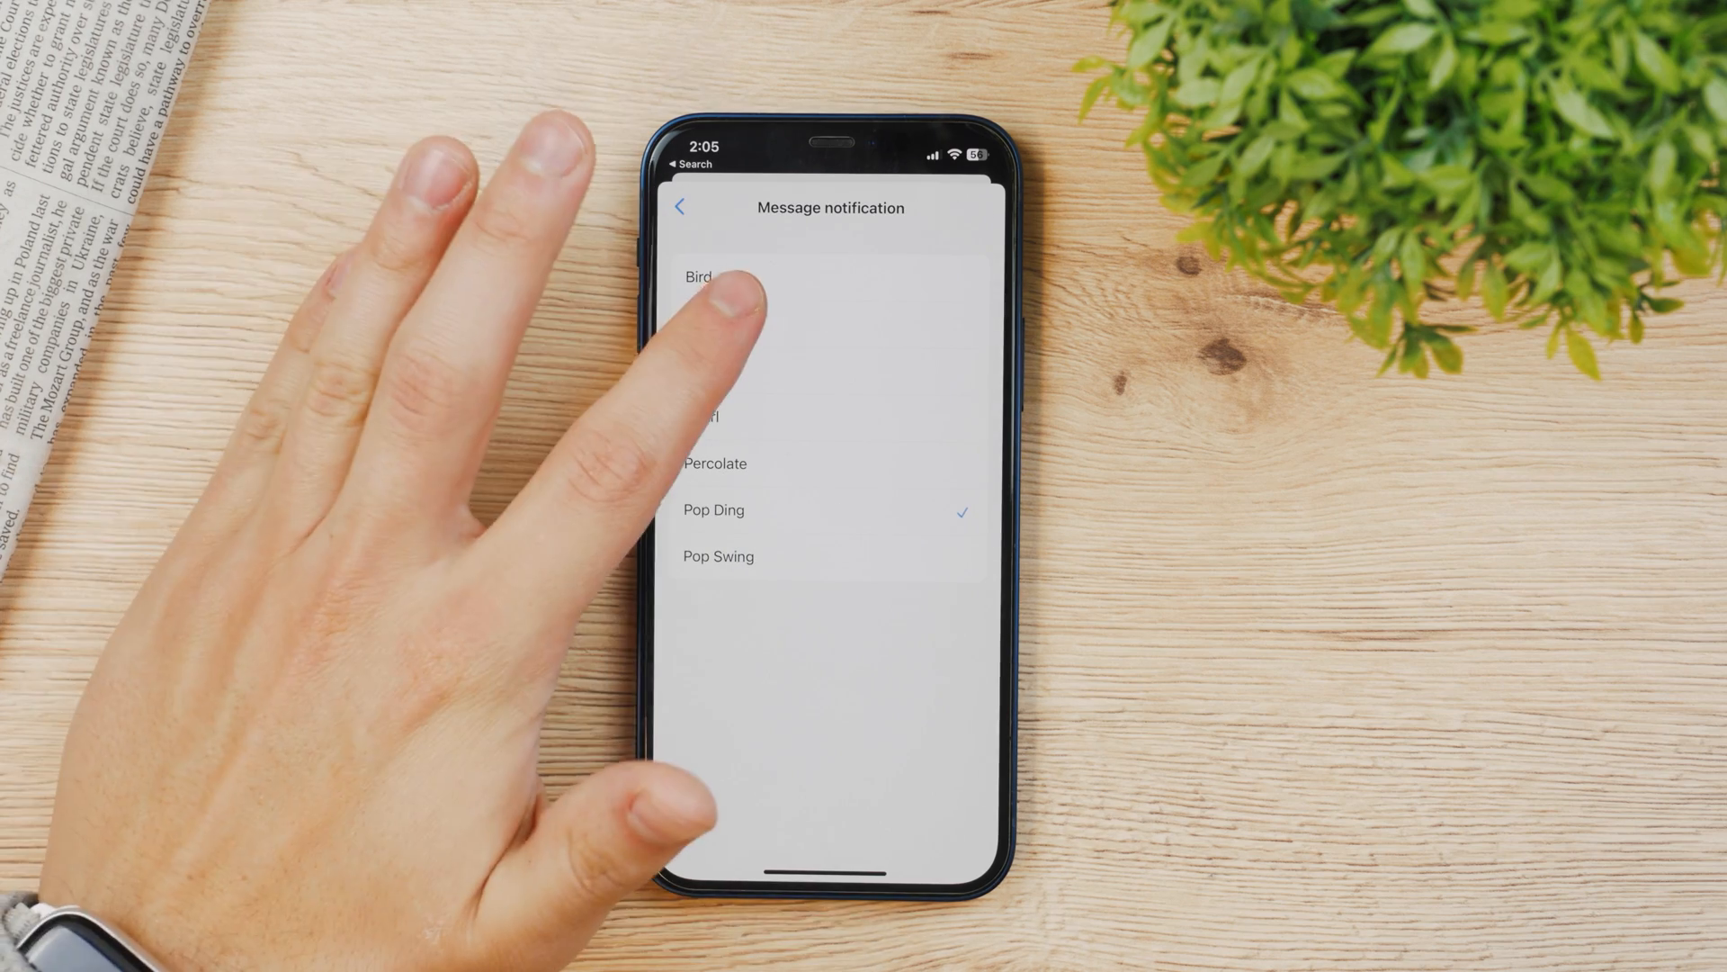
click(714, 463)
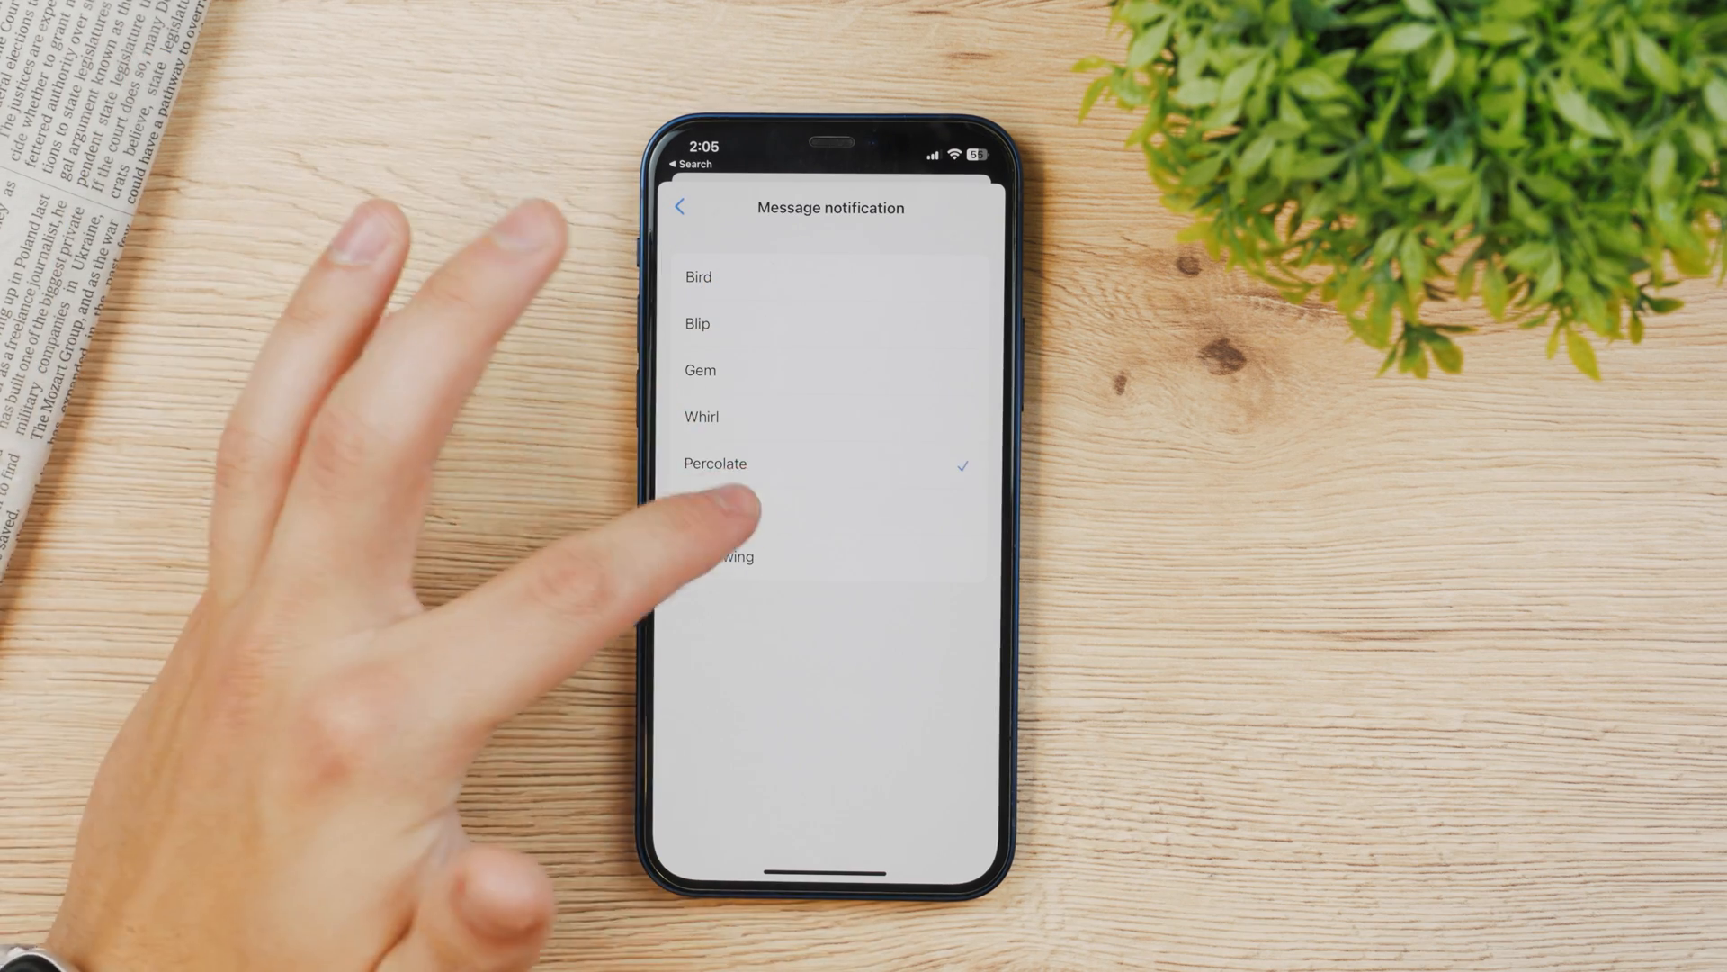
click(713, 509)
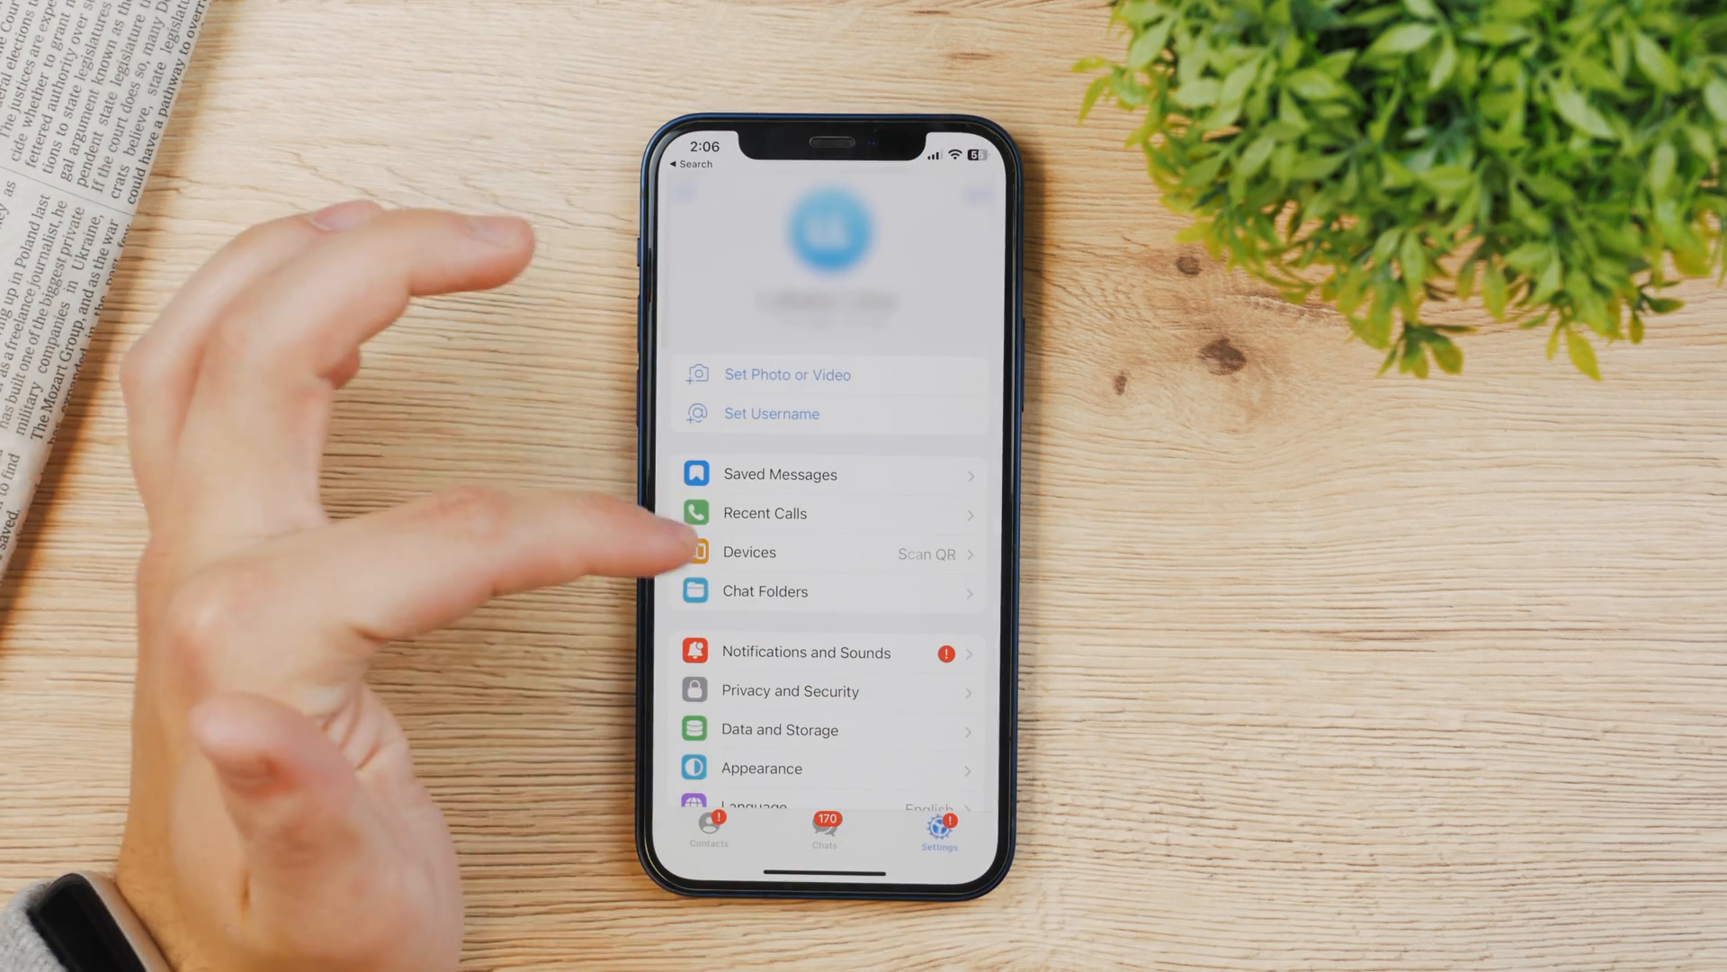
Enter Telegram's Notifications and Sounds settings and look over the page.
click(790, 691)
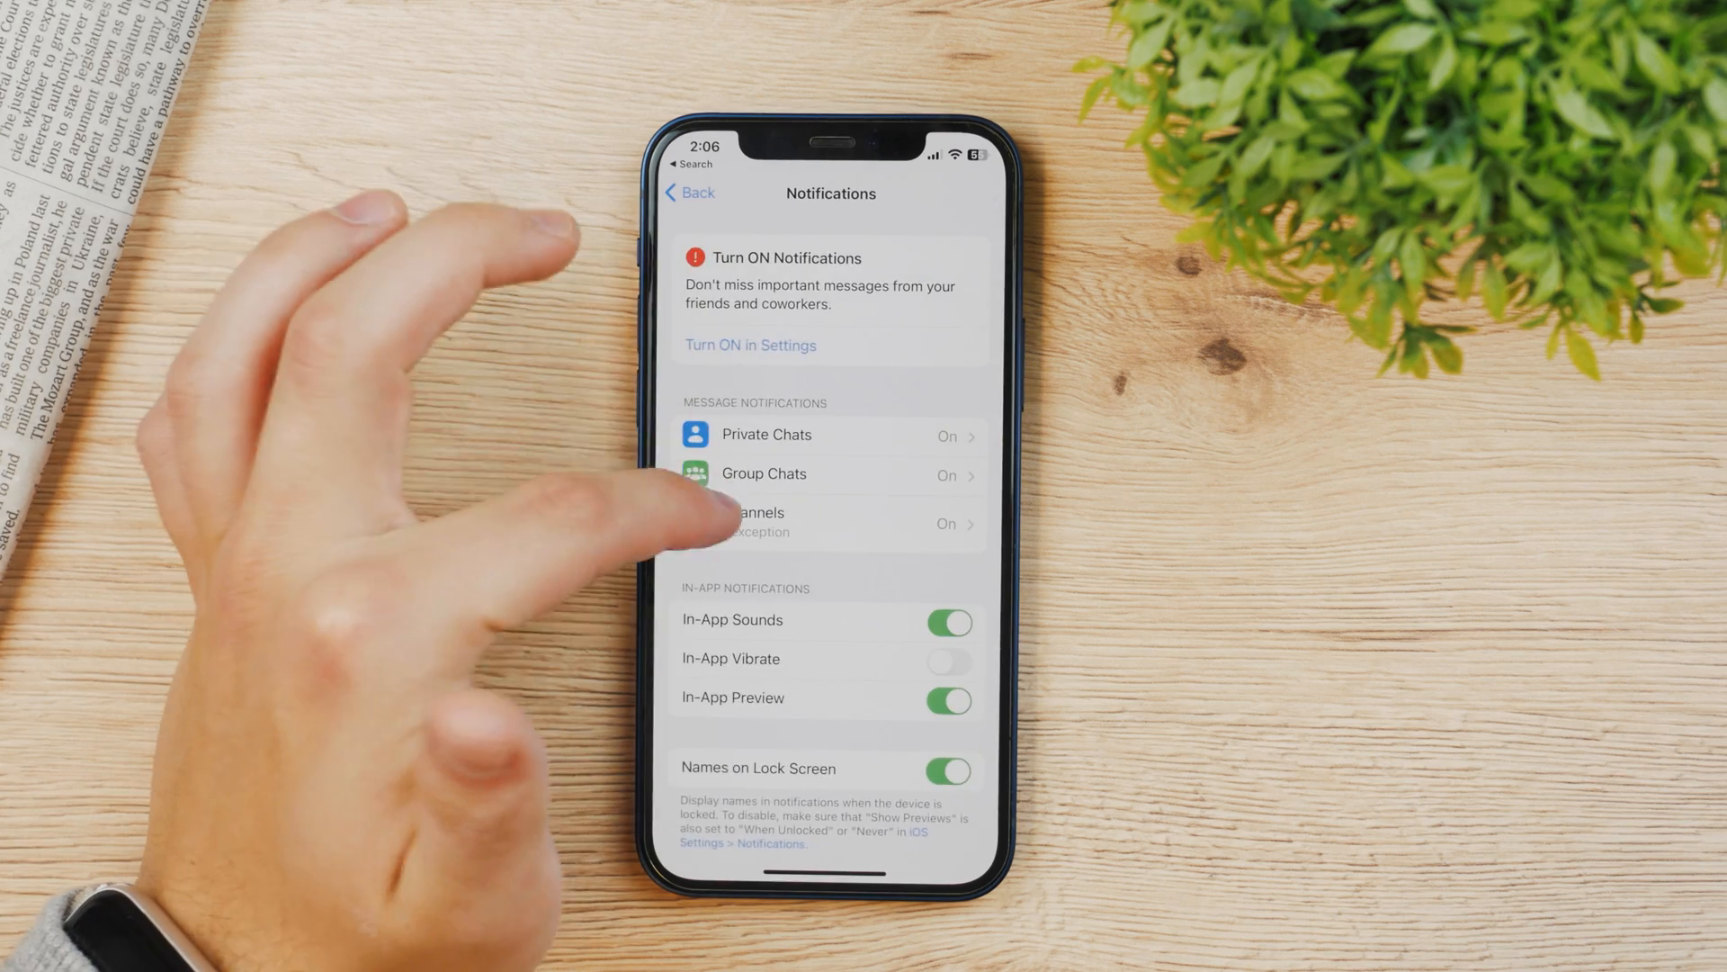
scroll(up, 3)
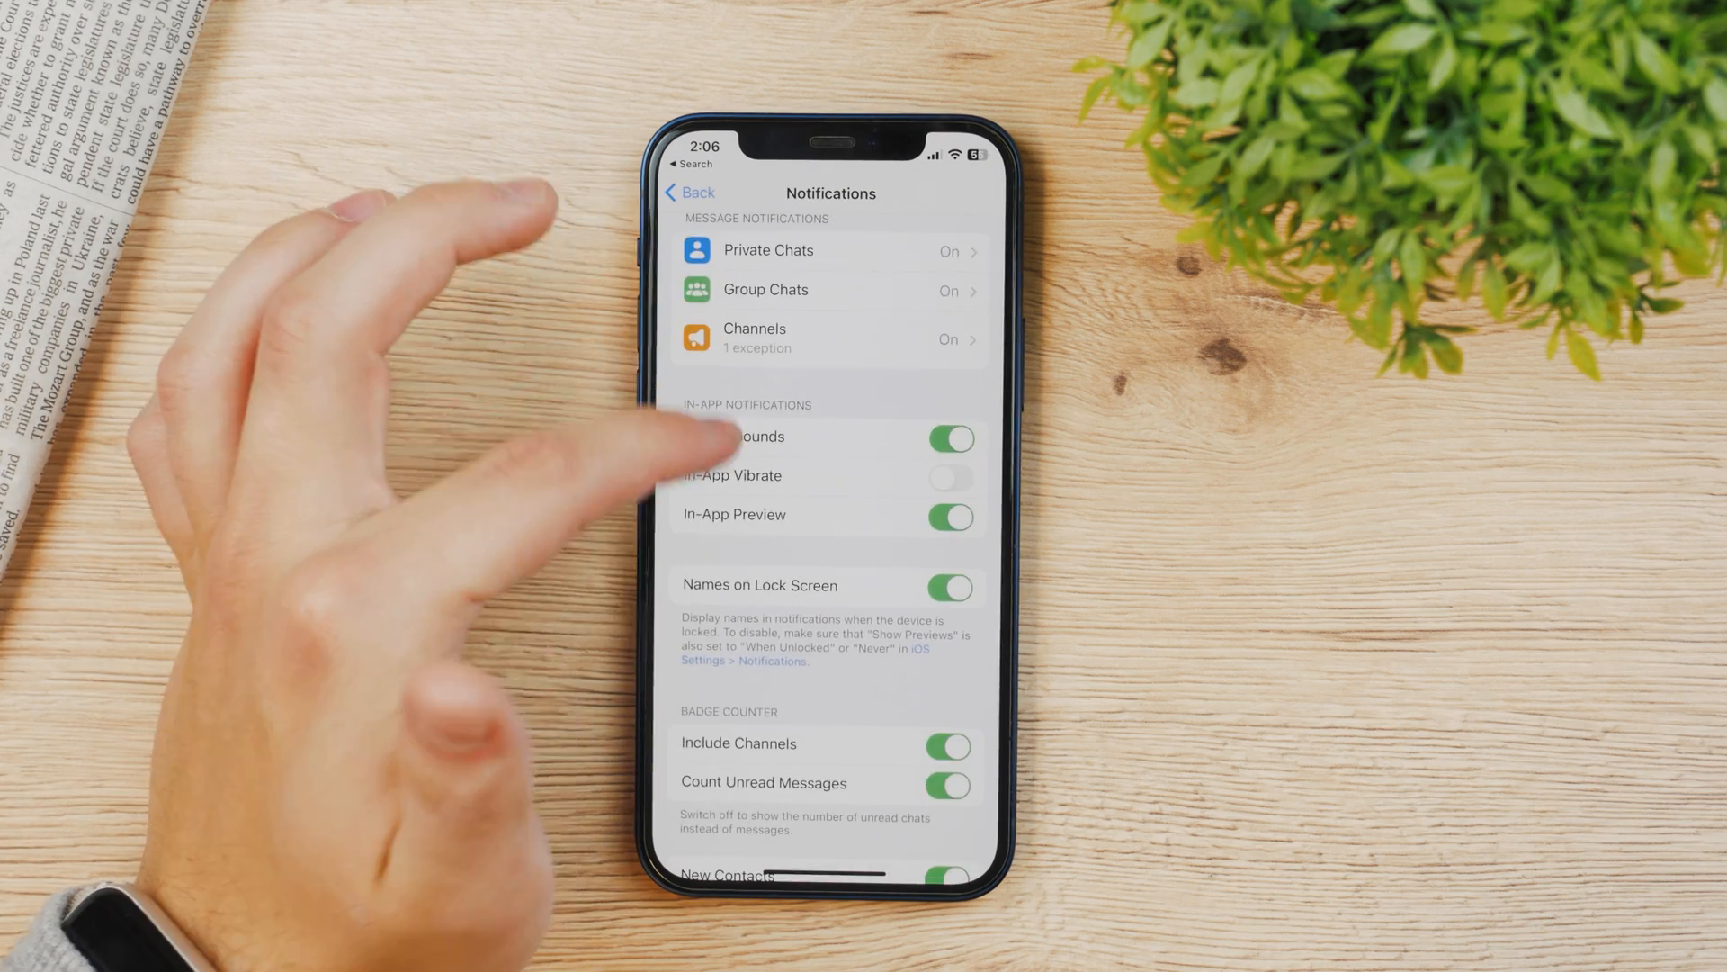
scroll(down, 3)
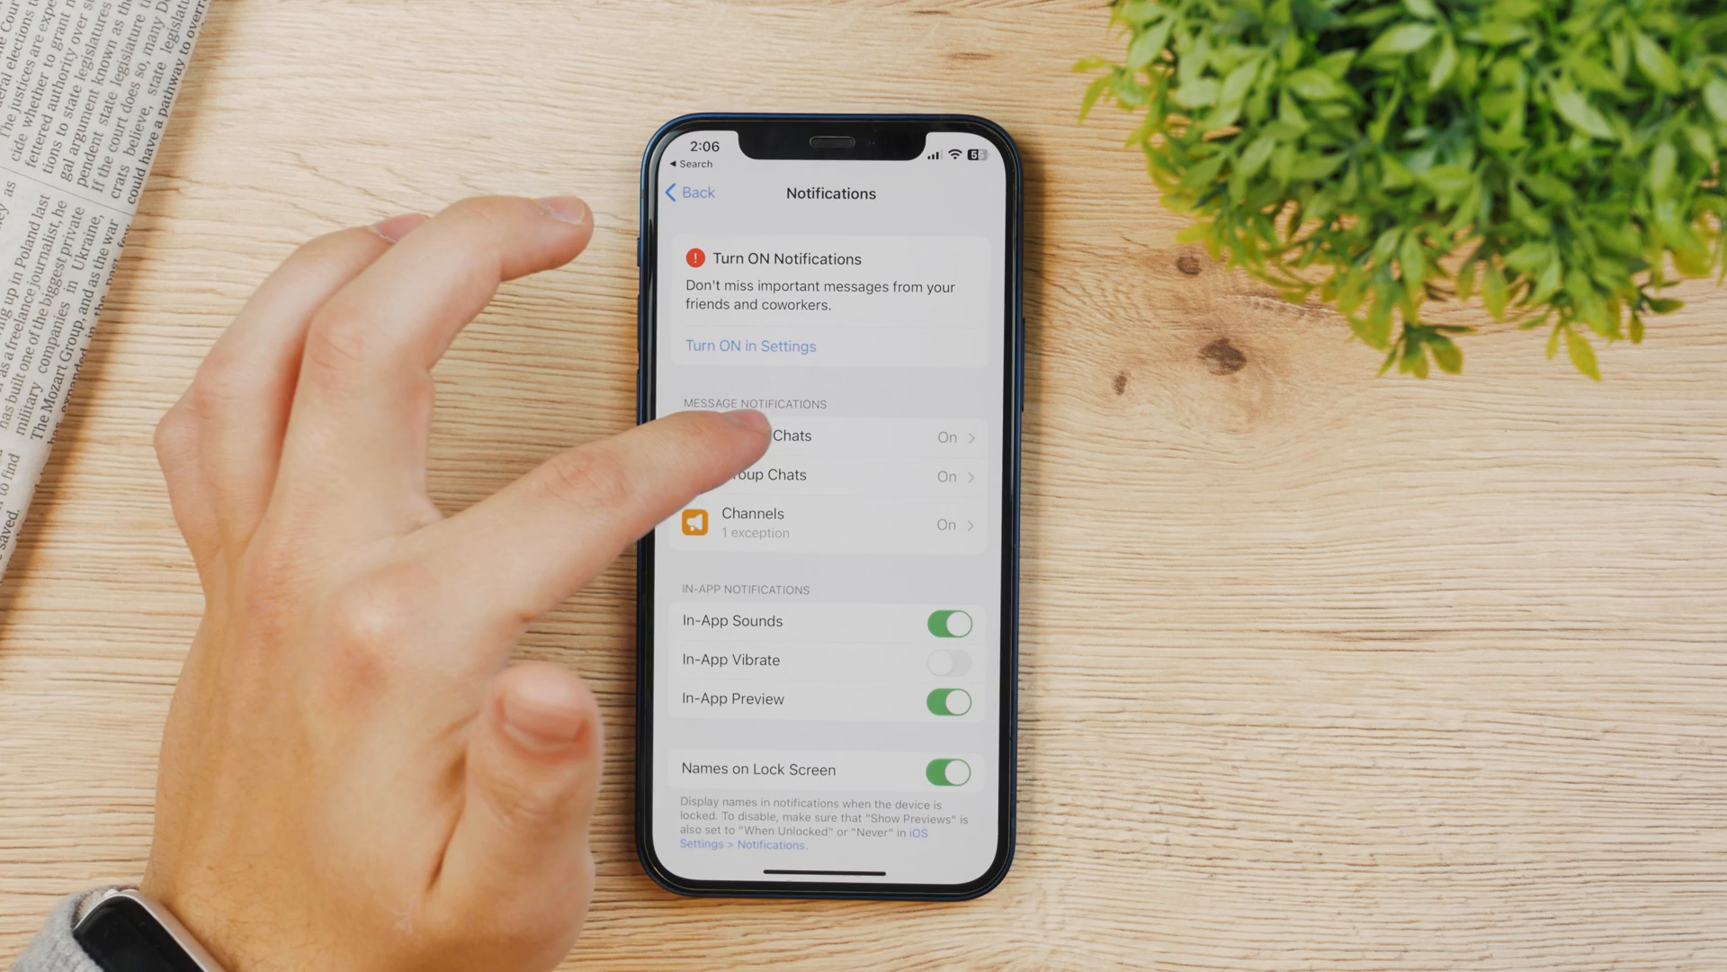
Enter Private Chats and bring up the Text Tone sound list.
click(792, 435)
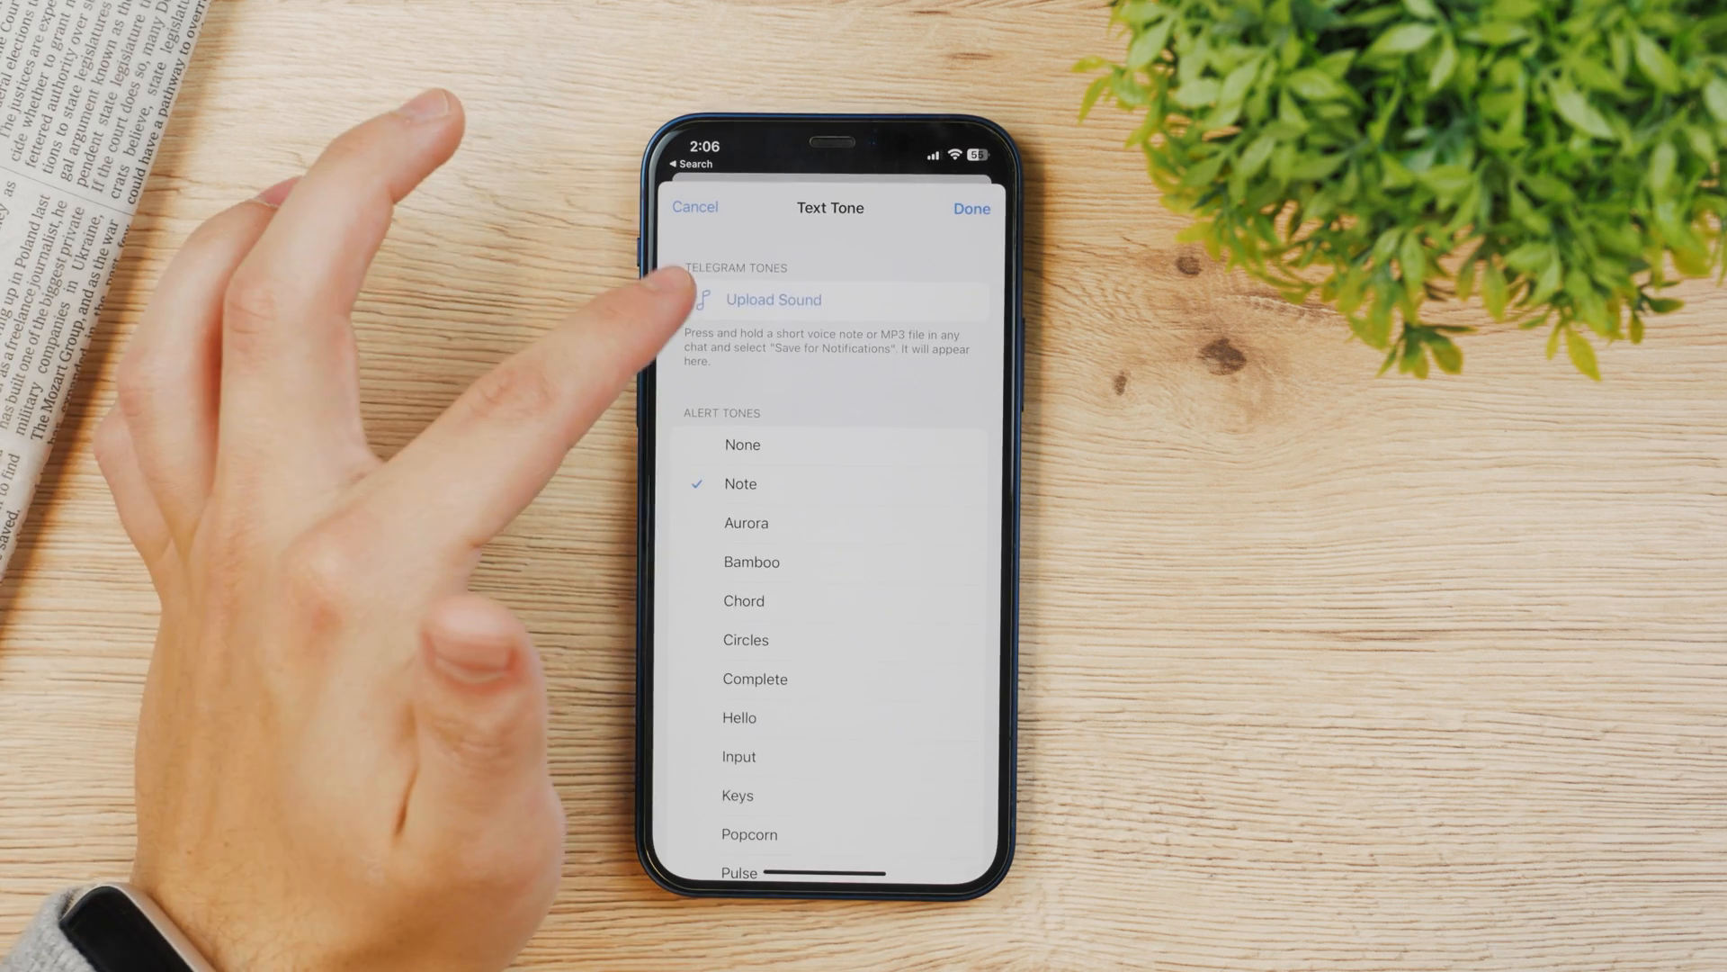
click(772, 301)
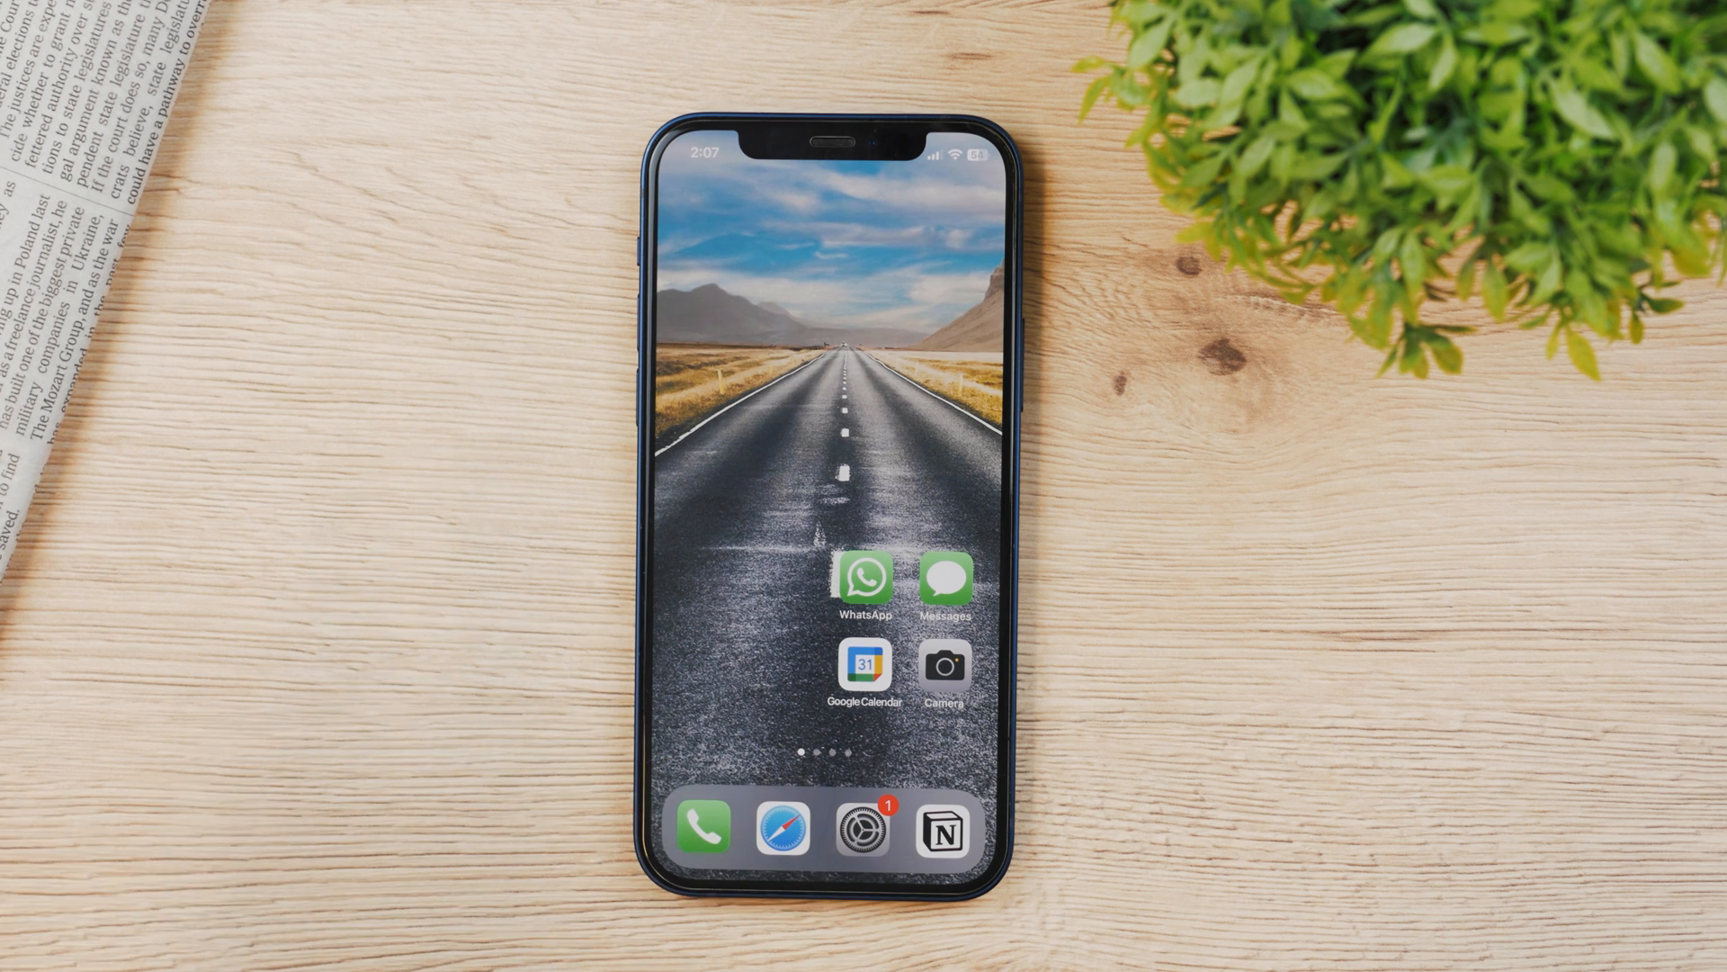
mouse_move(88, 903)
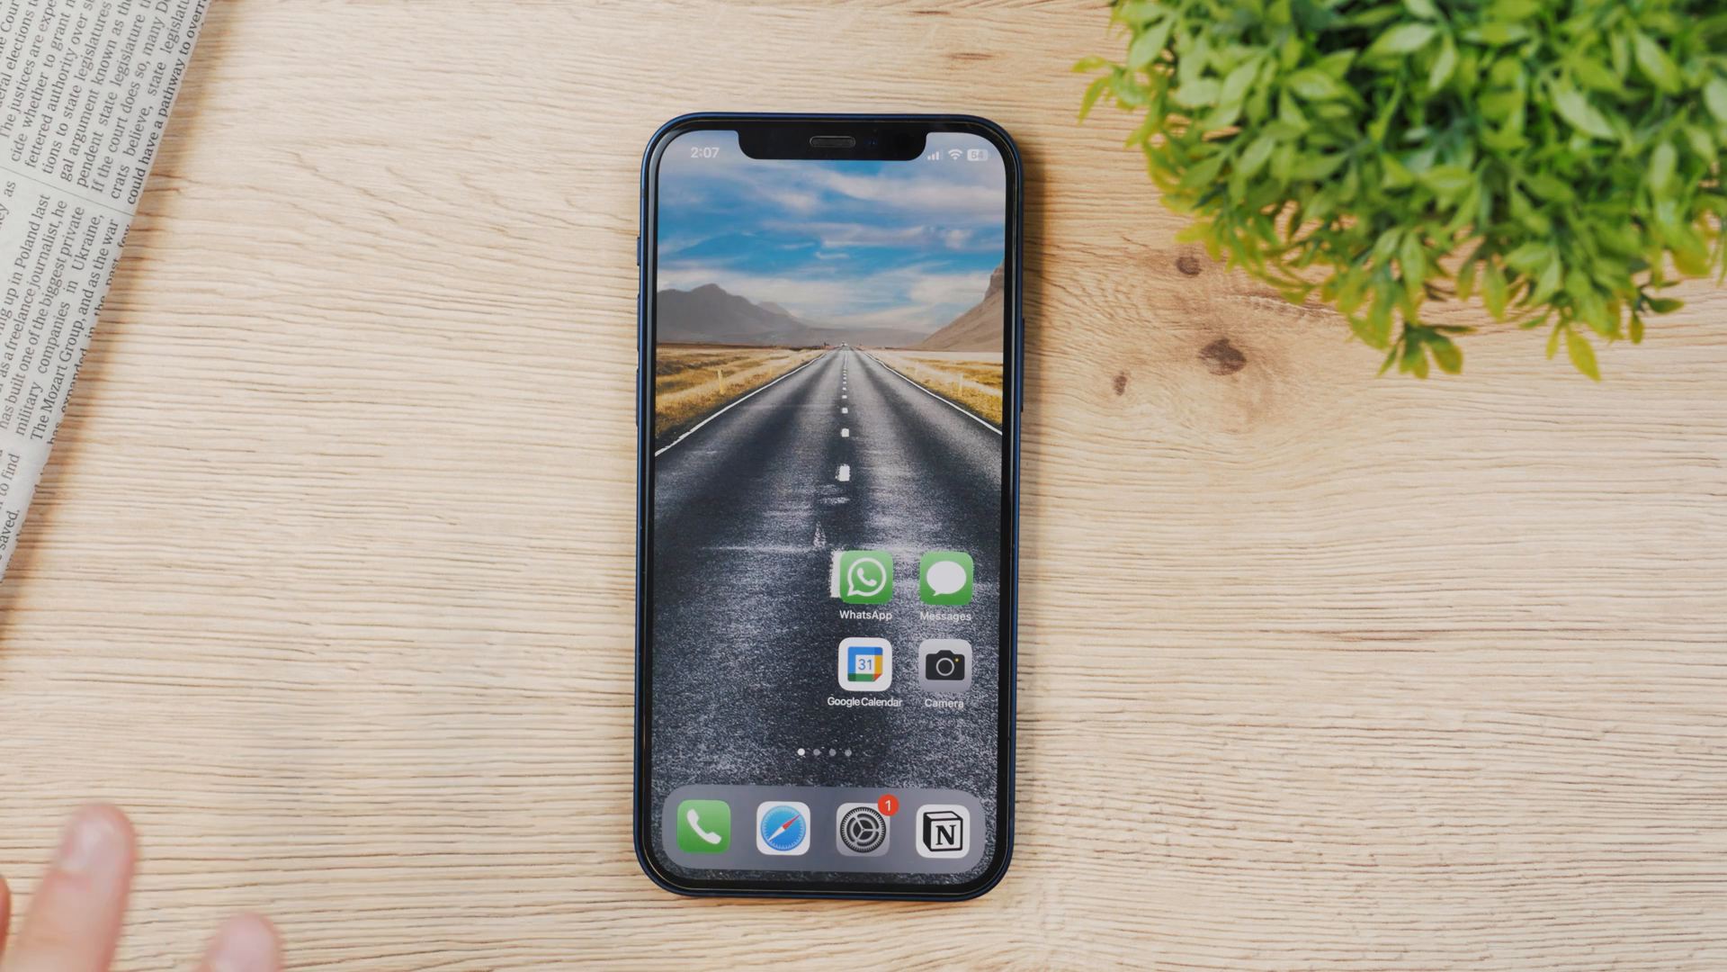